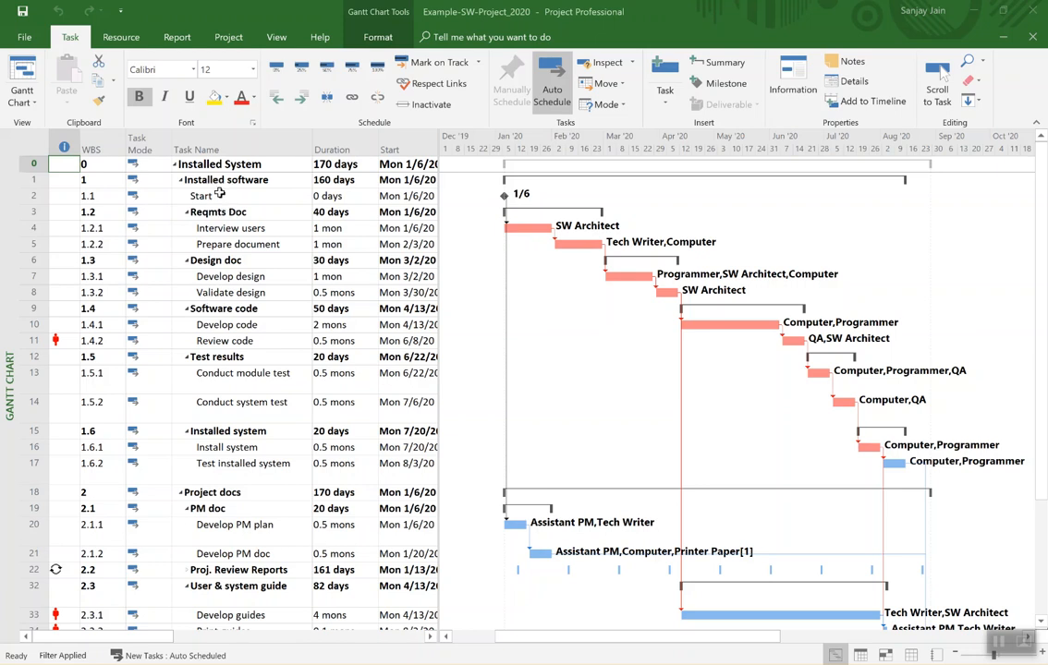
pyautogui.moveTo(234, 506)
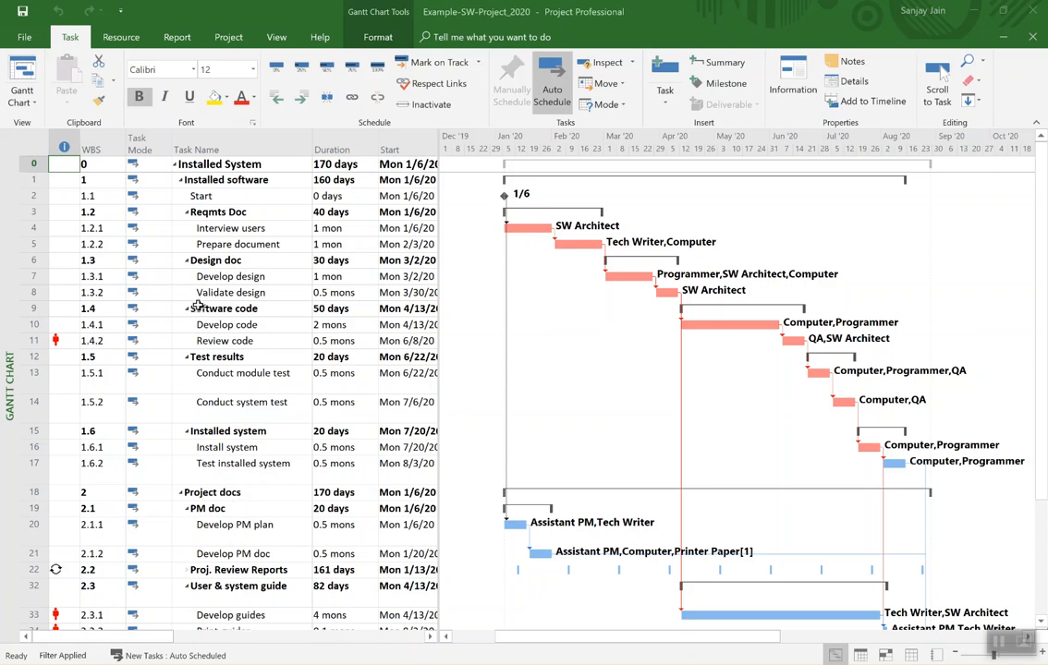
pyautogui.moveTo(234, 398)
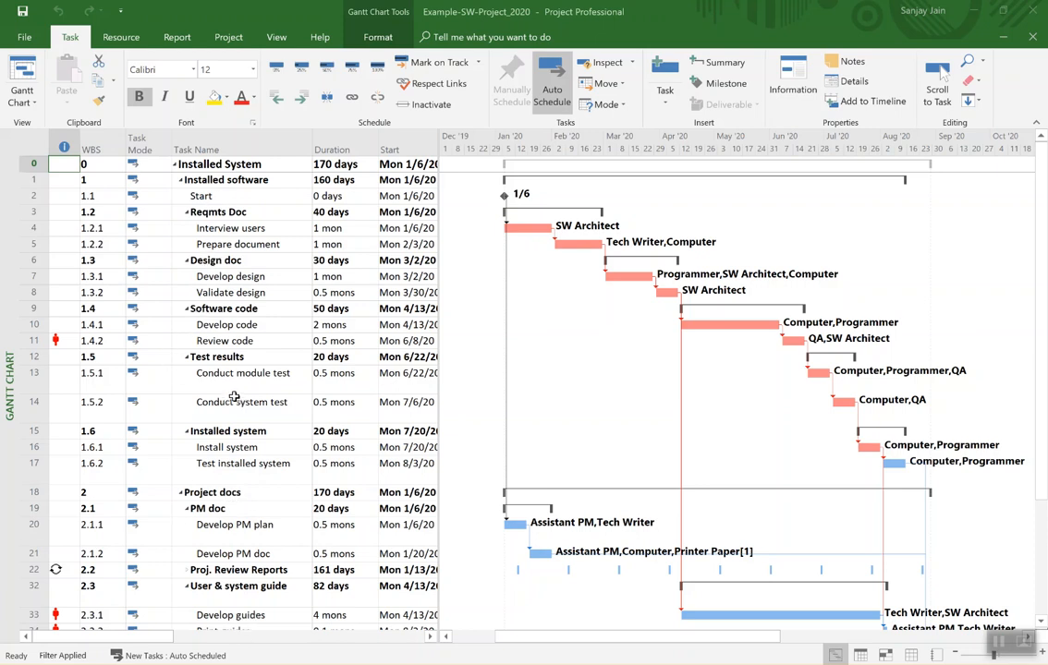
# Open the Resource Overview report and select its Work Status chart.
pyautogui.scroll(-3)
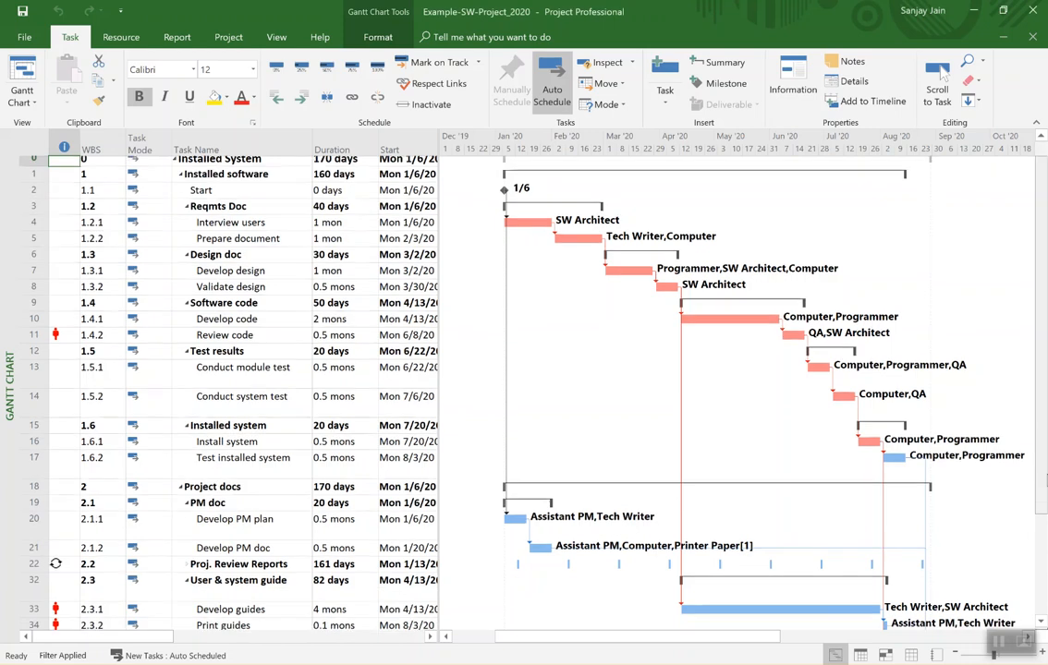
pyautogui.scroll(-3)
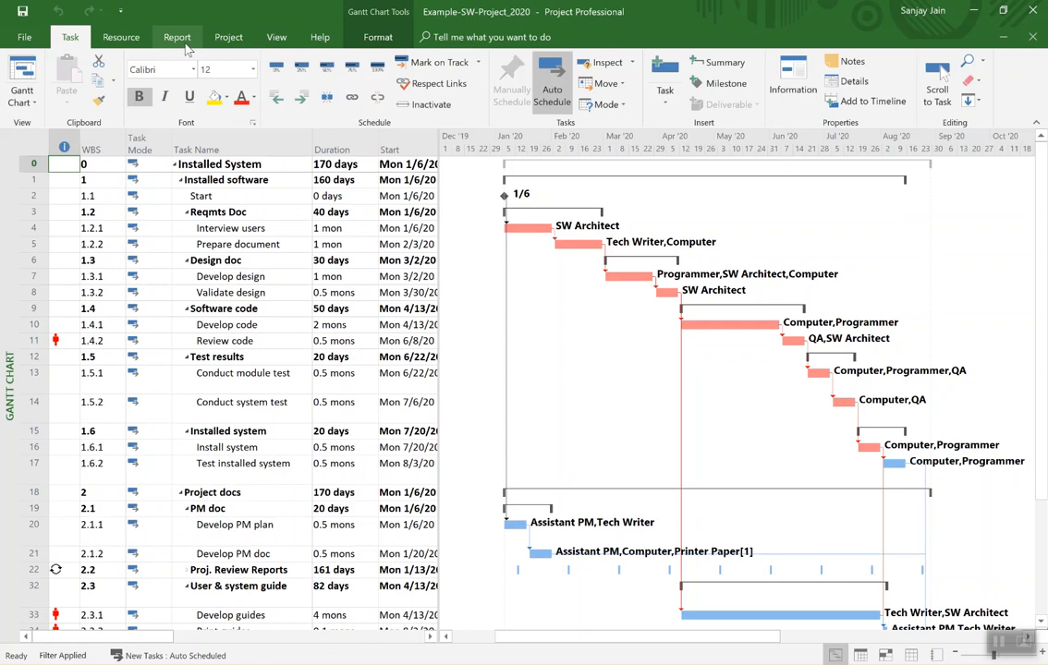
pyautogui.click(177, 37)
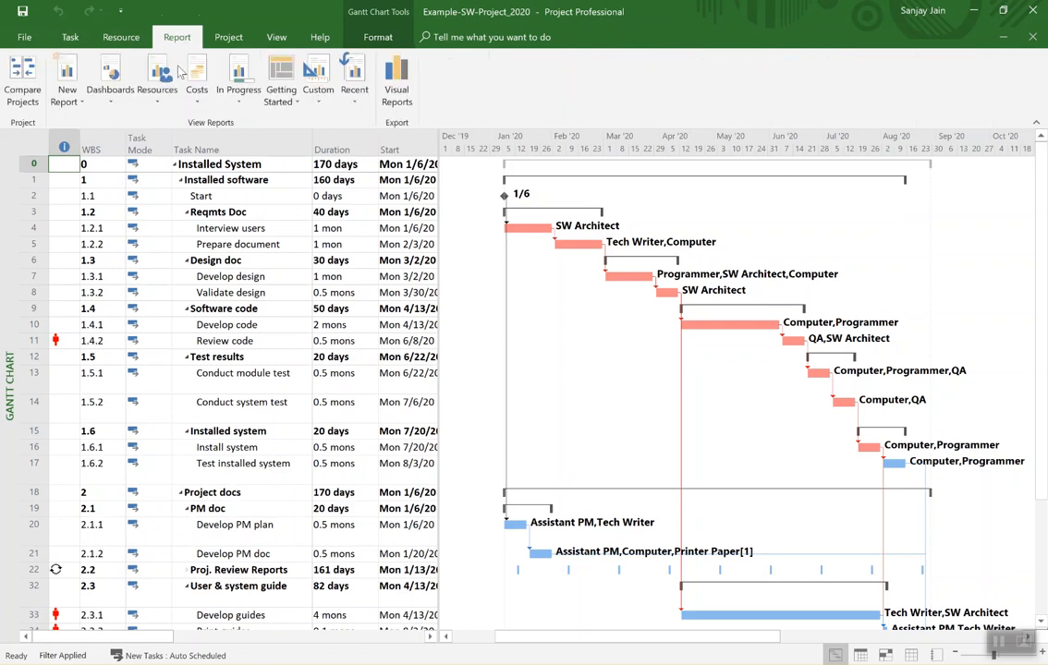
pyautogui.click(158, 78)
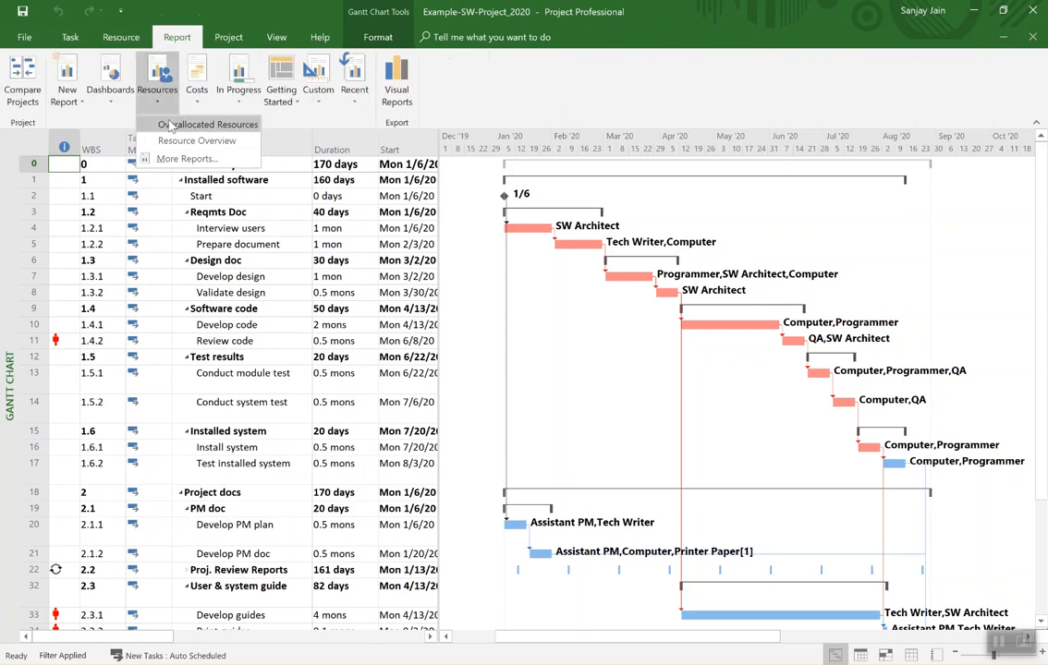
pyautogui.click(197, 141)
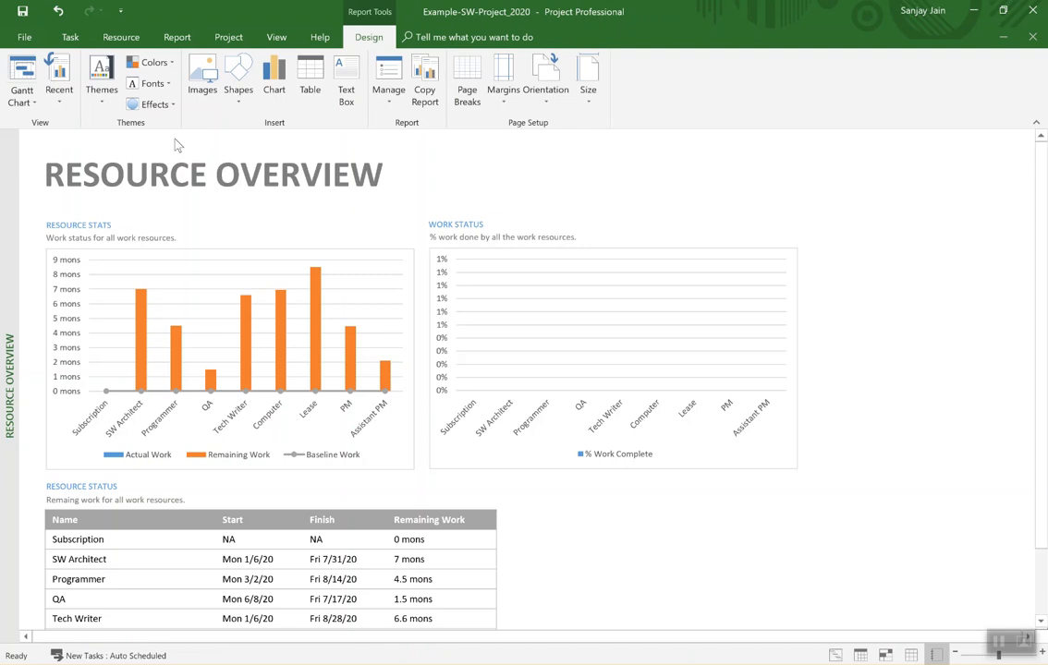
pyautogui.moveTo(813, 504)
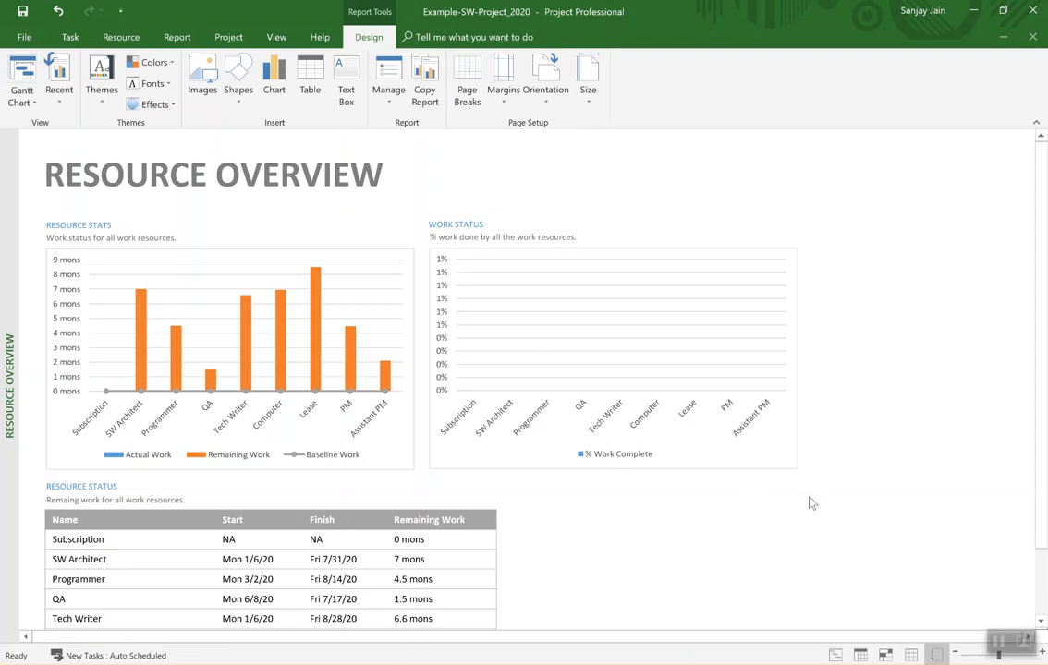
pyautogui.click(610, 351)
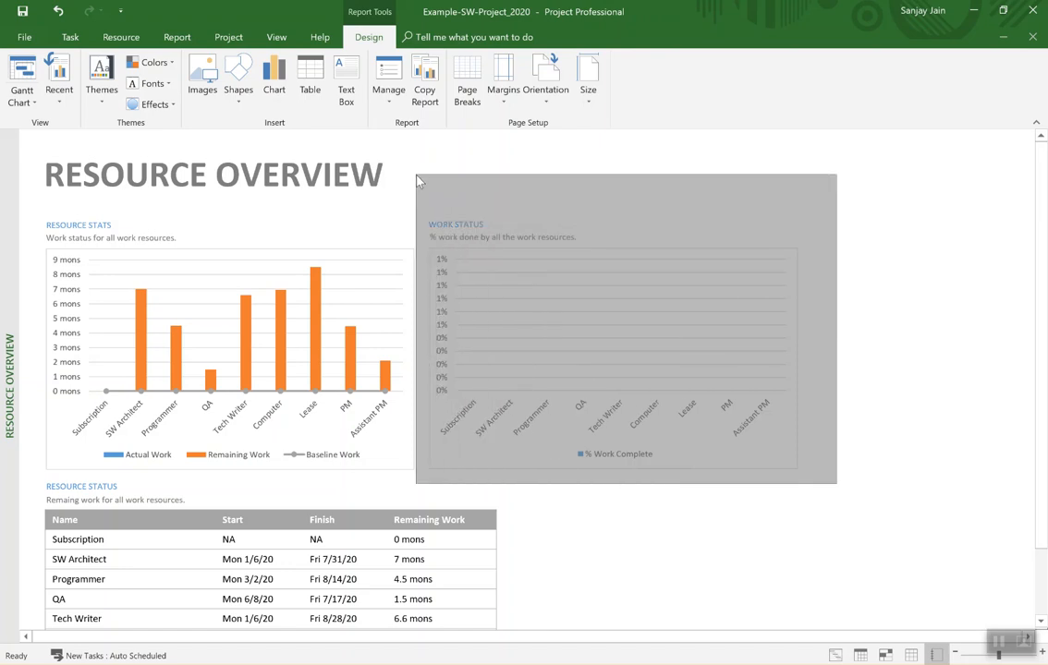
# Remove the Resource Status table and select the Resource Stats chart for editing.
pyautogui.click(213, 173)
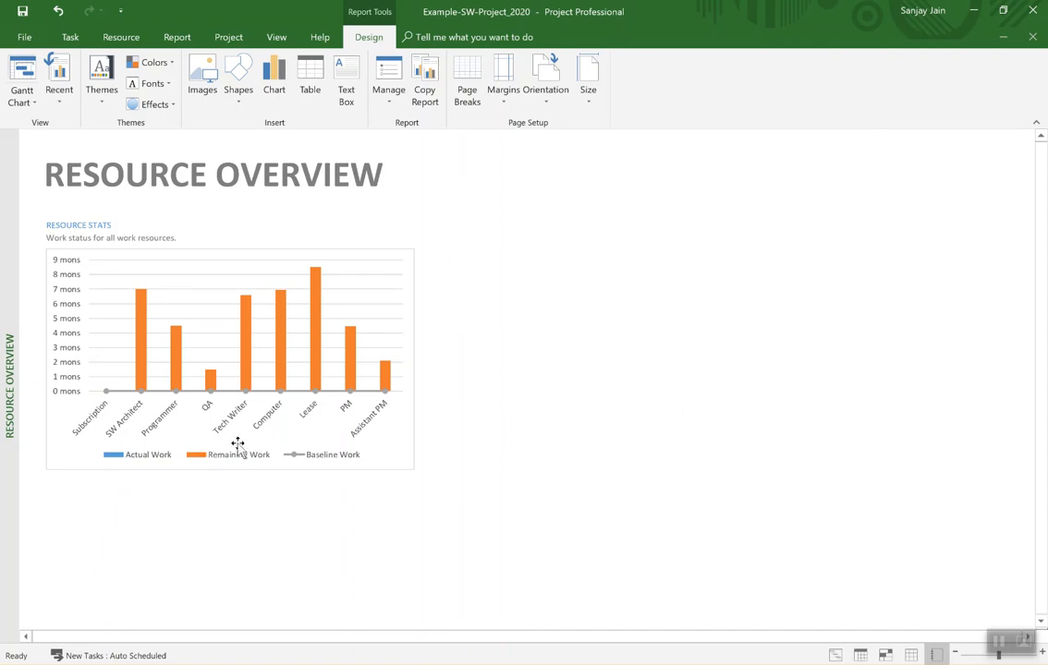
pyautogui.click(238, 448)
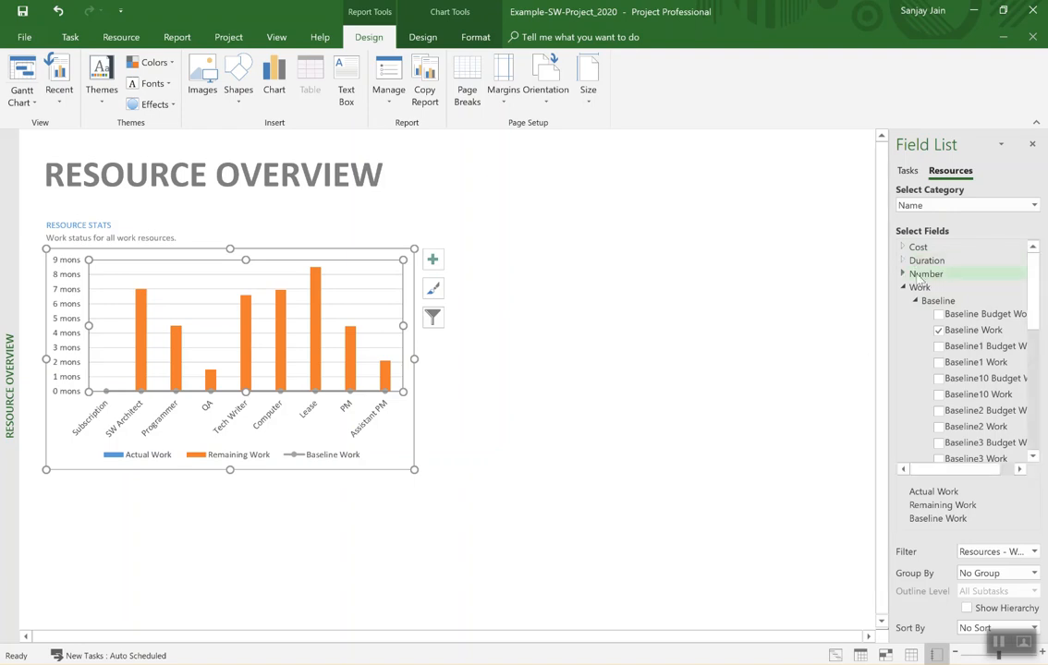
# Add Peak from Number fields to the chart and remove Baseline Work and Actual Work.
pyautogui.click(903, 274)
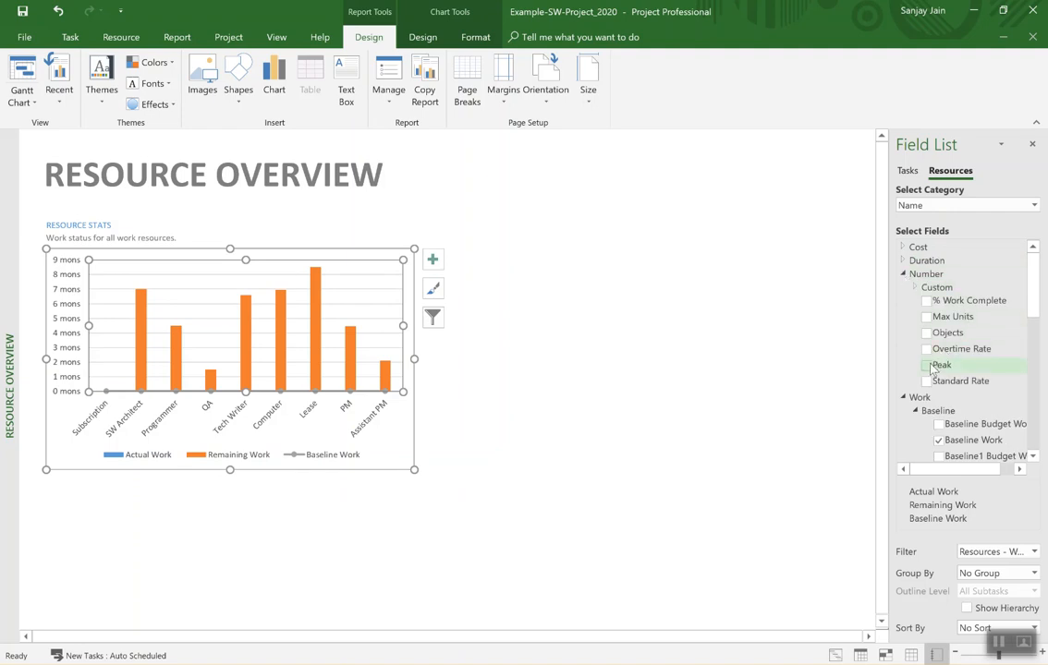
pyautogui.click(927, 365)
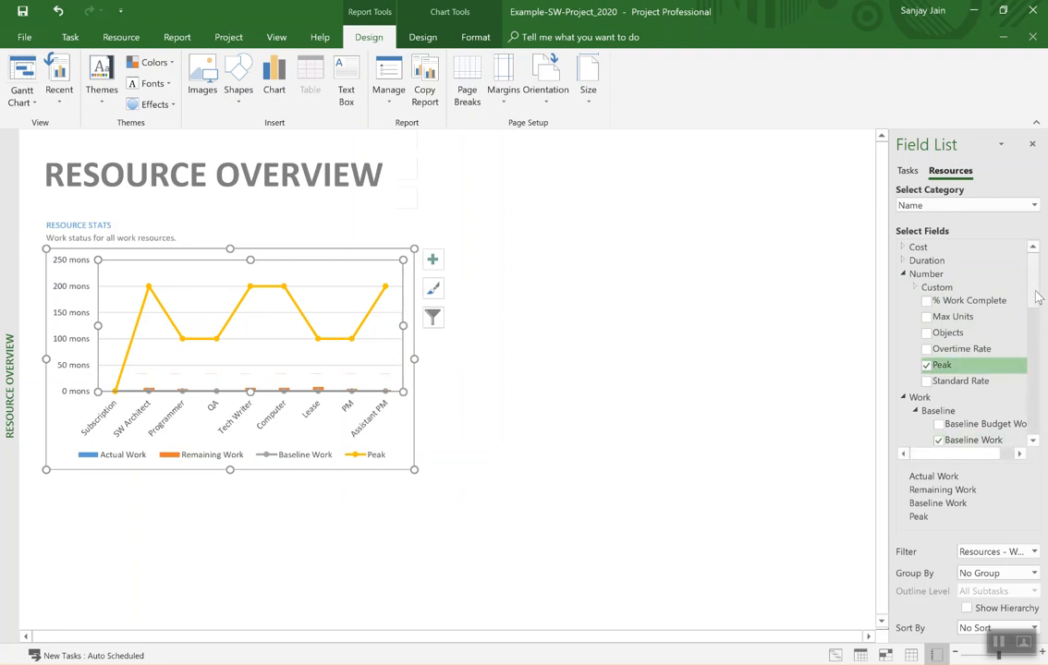
pyautogui.rightClick(1040, 296)
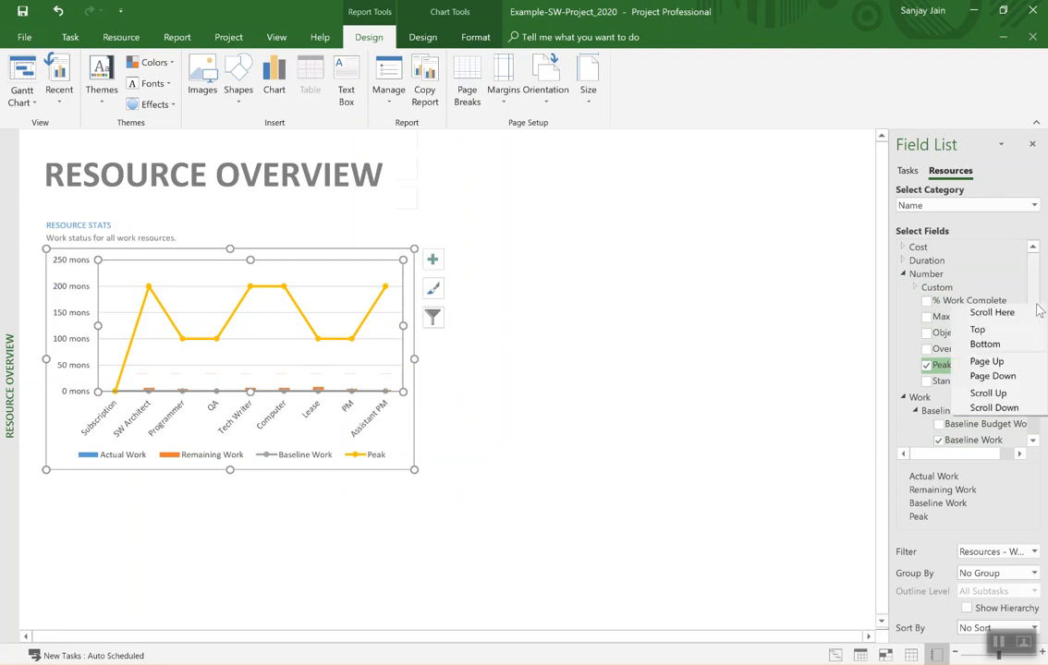
pyautogui.click(986, 362)
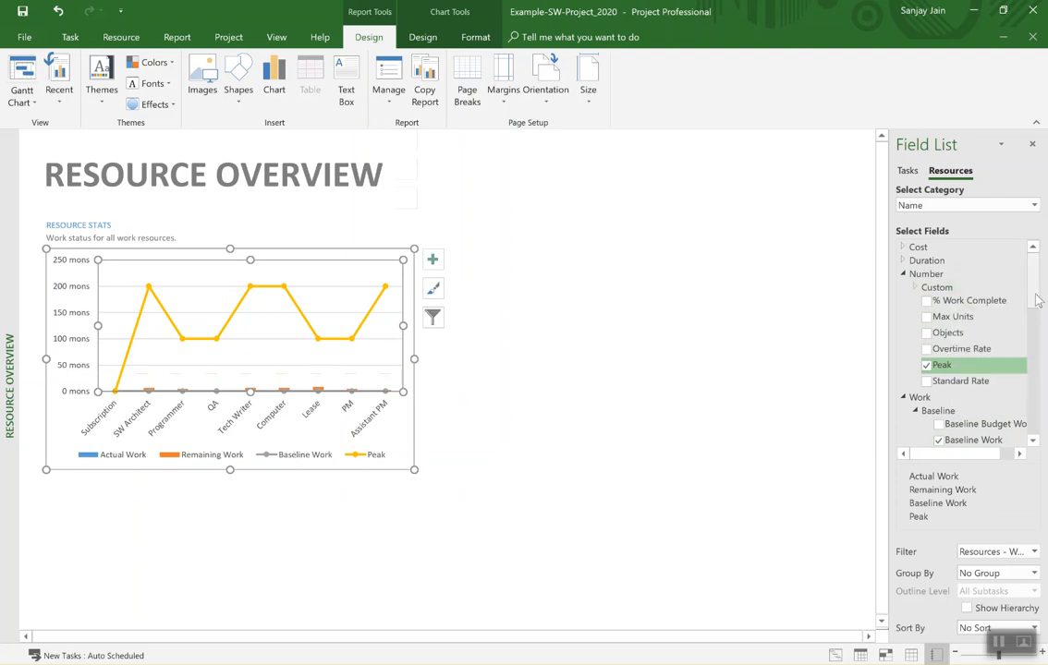
pyautogui.scroll(-3)
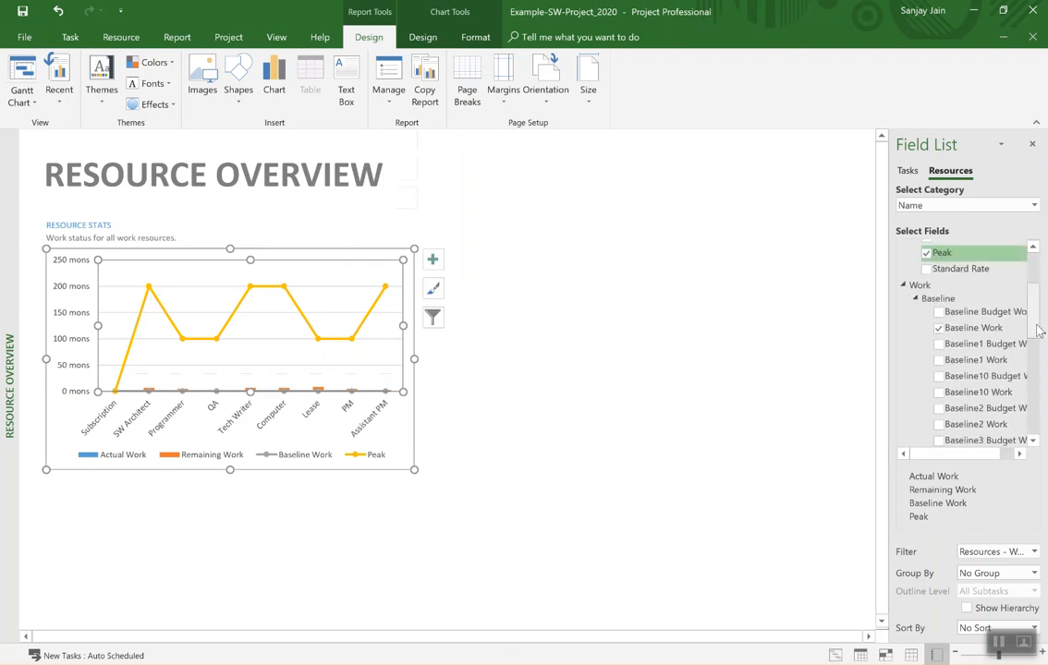
pyautogui.click(939, 328)
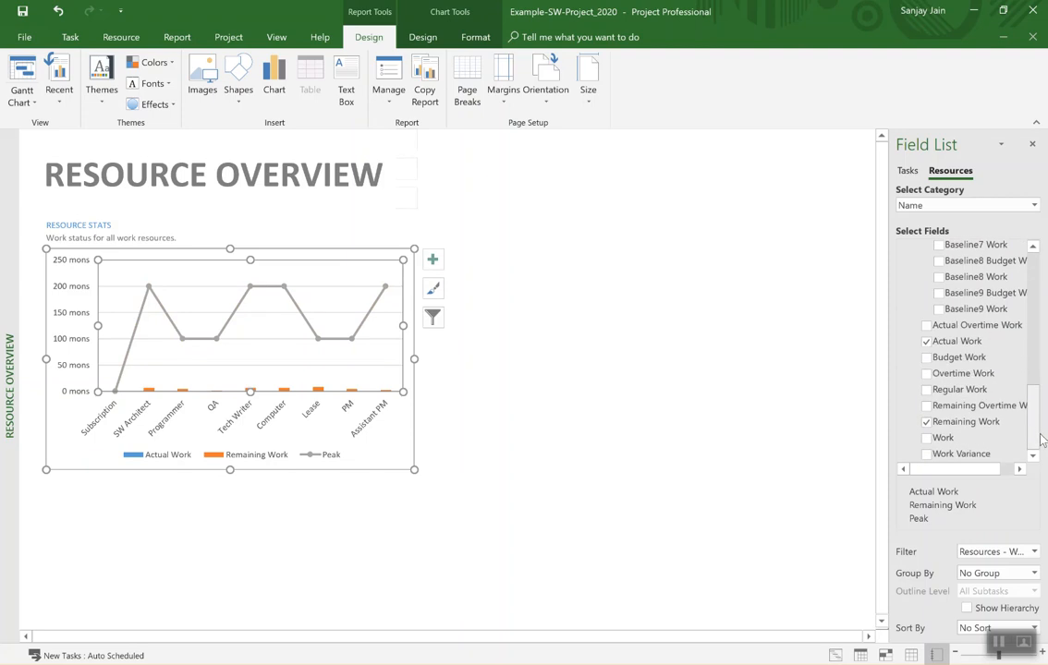
pyautogui.click(926, 341)
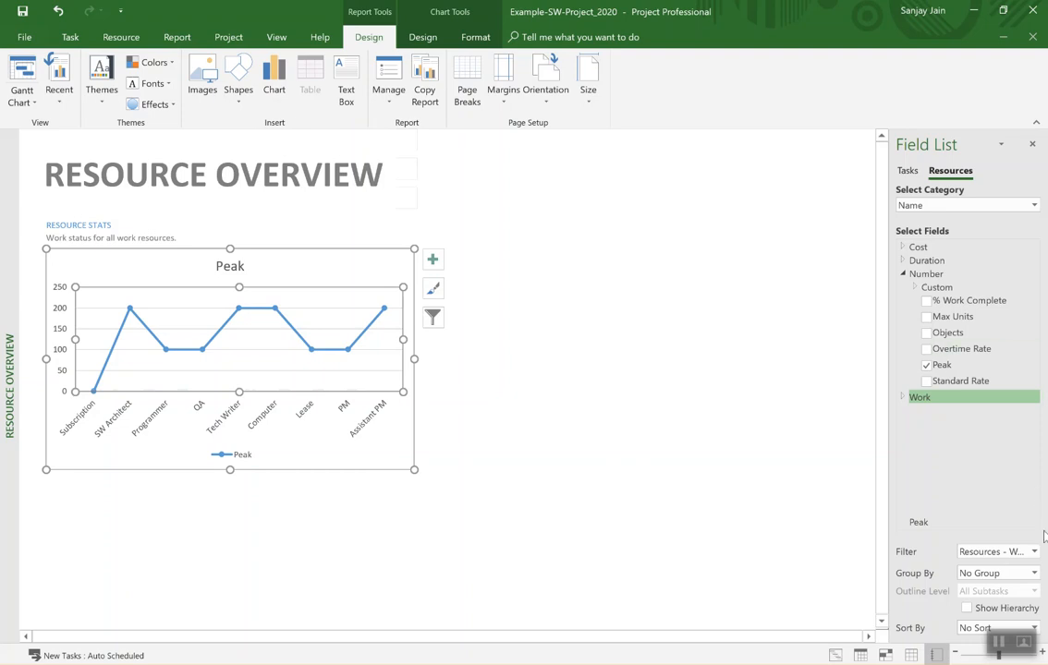
pyautogui.moveTo(728, 478)
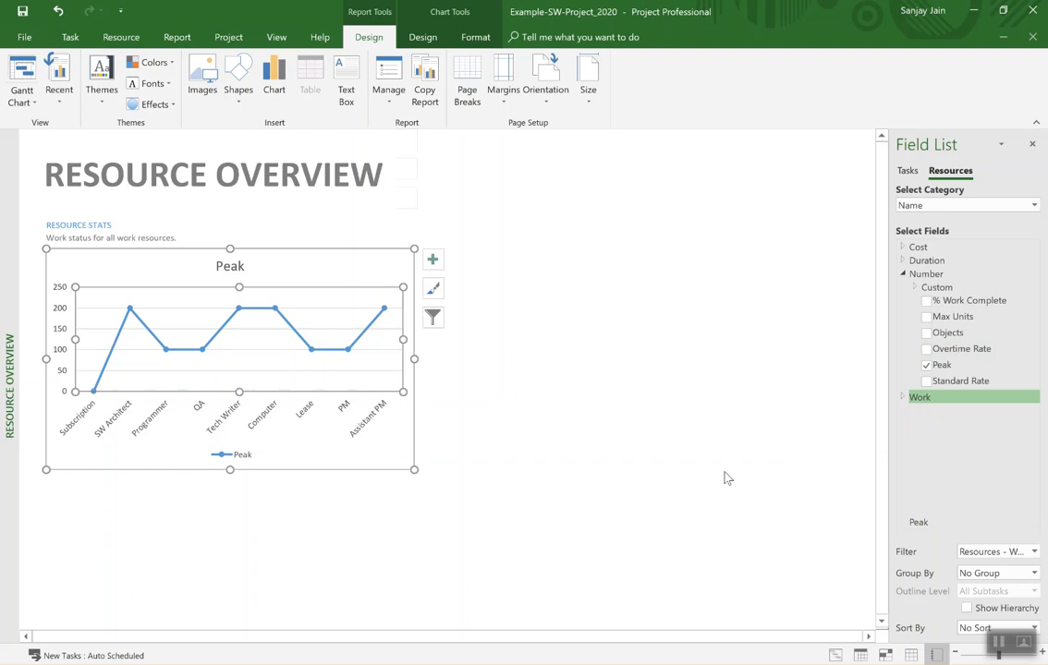
pyautogui.moveTo(429, 482)
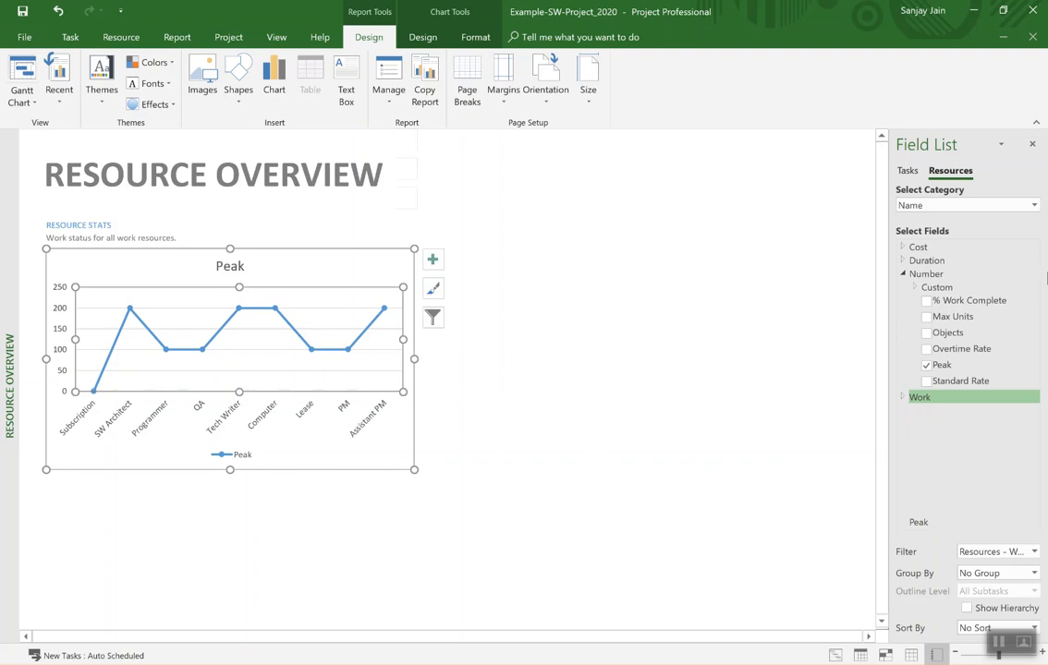
pyautogui.moveTo(1008, 215)
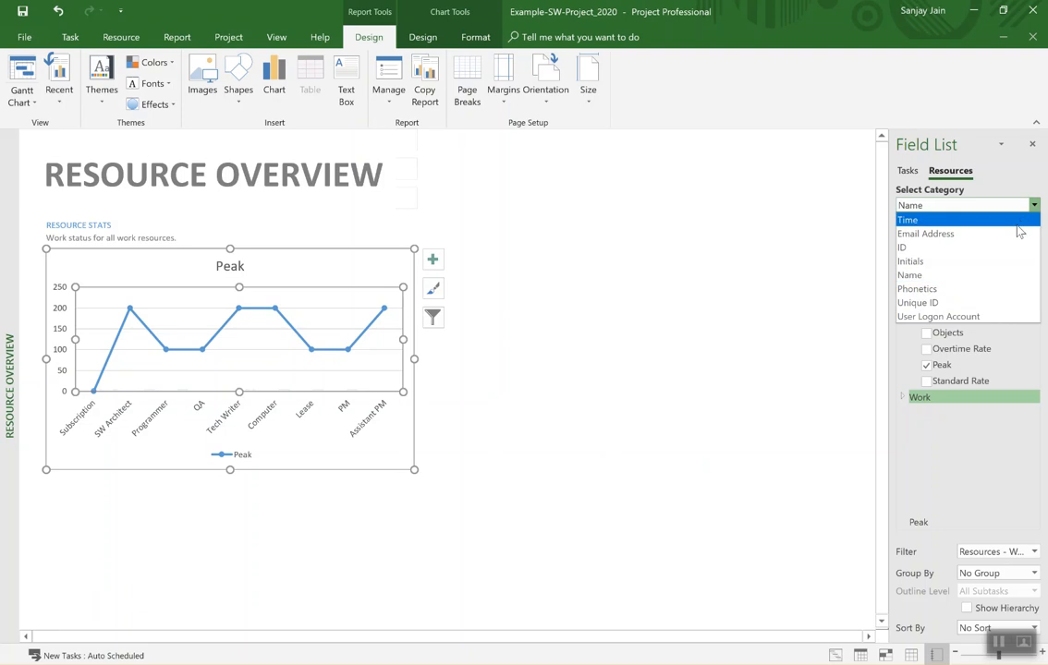
# Change the chart category and filter its series to SW Architect only.
pyautogui.click(908, 219)
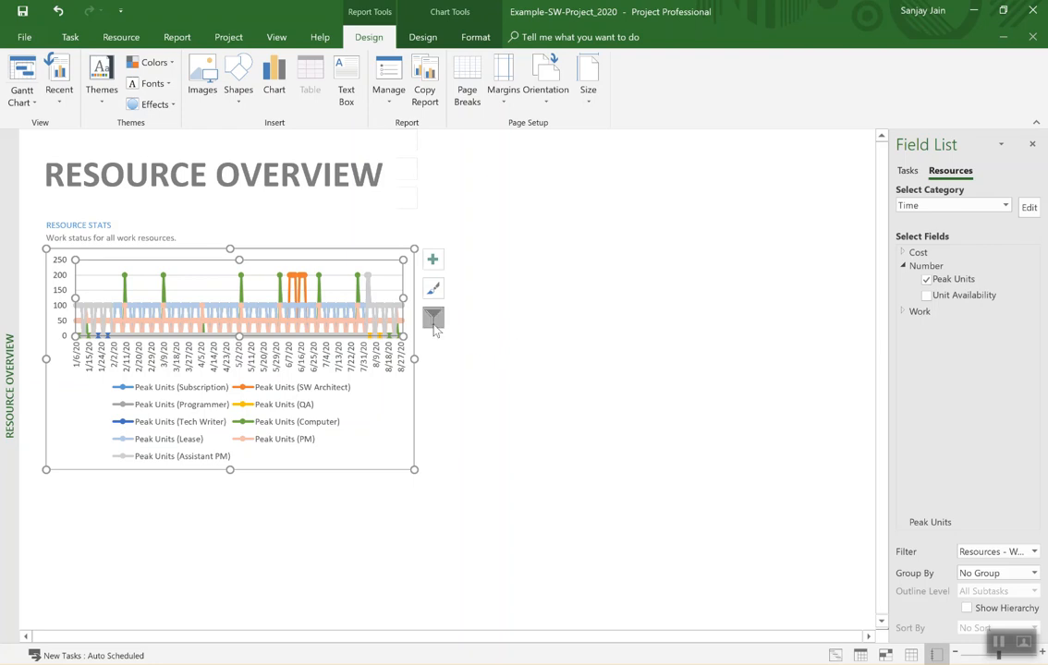
pyautogui.click(432, 319)
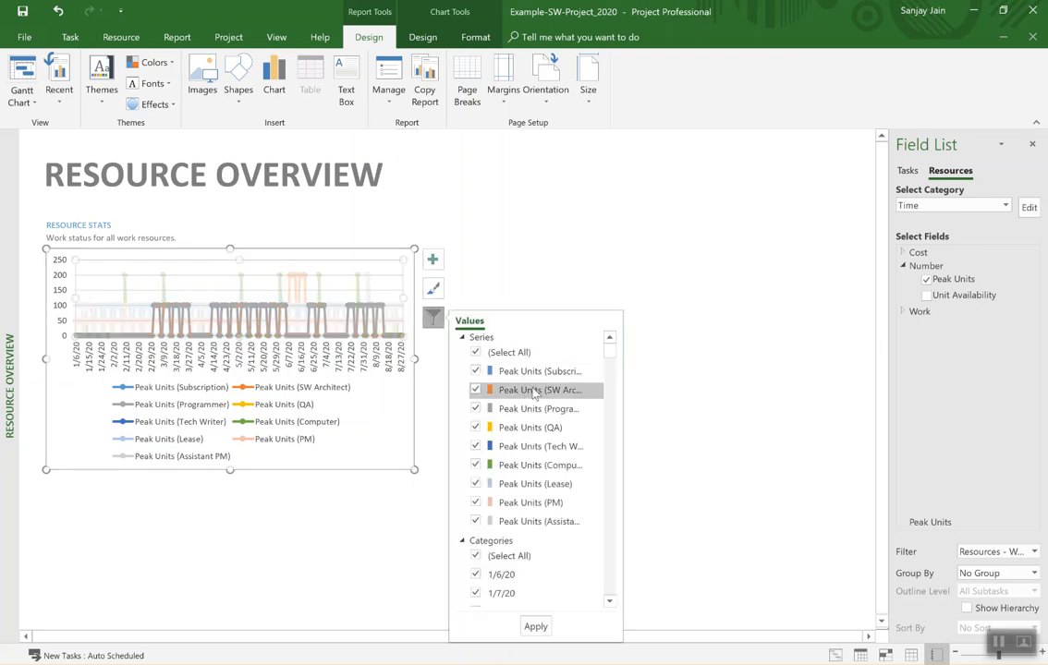
pyautogui.click(476, 352)
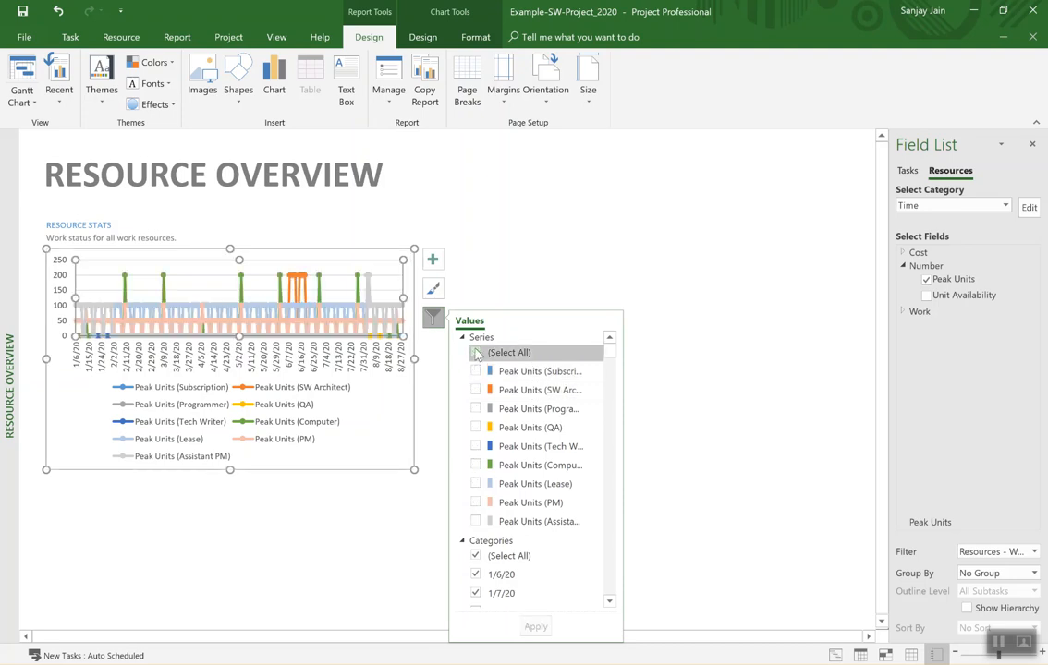
pyautogui.click(476, 352)
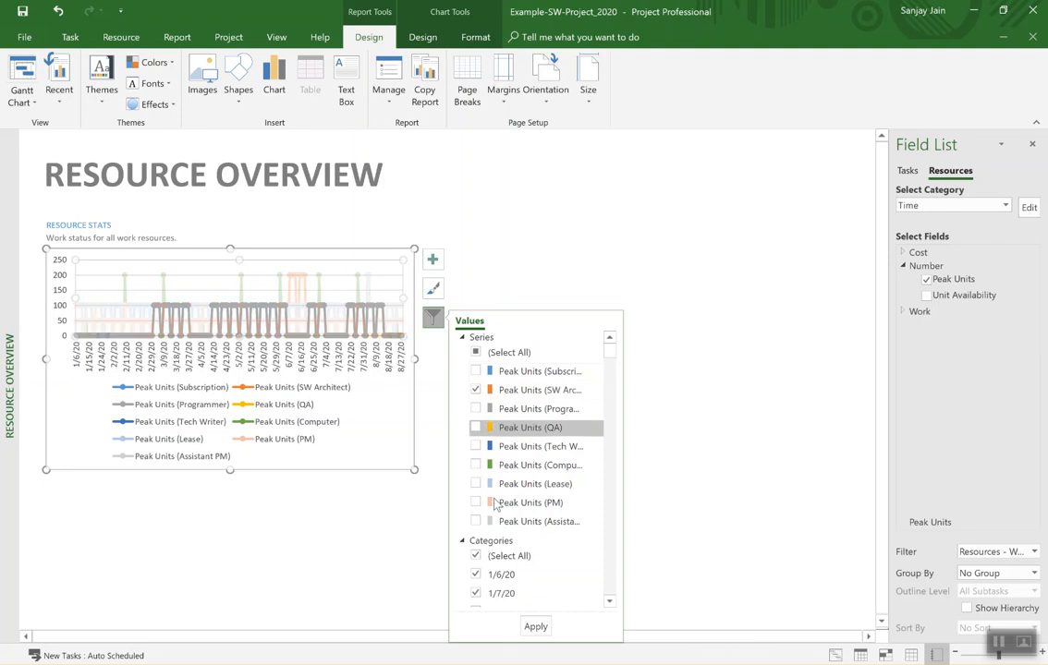
pyautogui.click(535, 627)
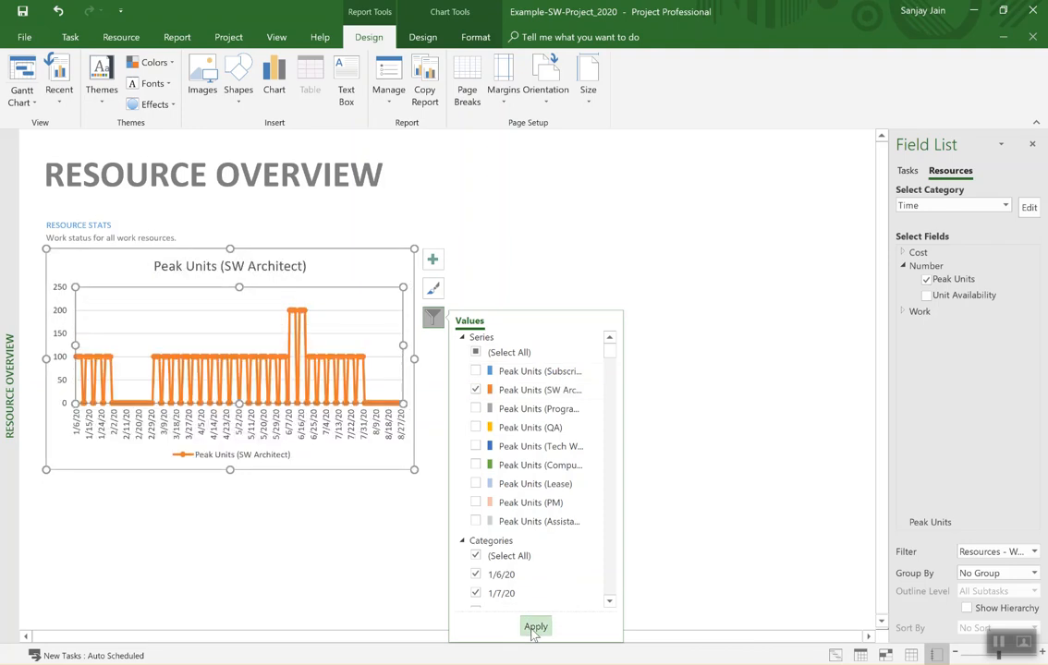
pyautogui.click(536, 628)
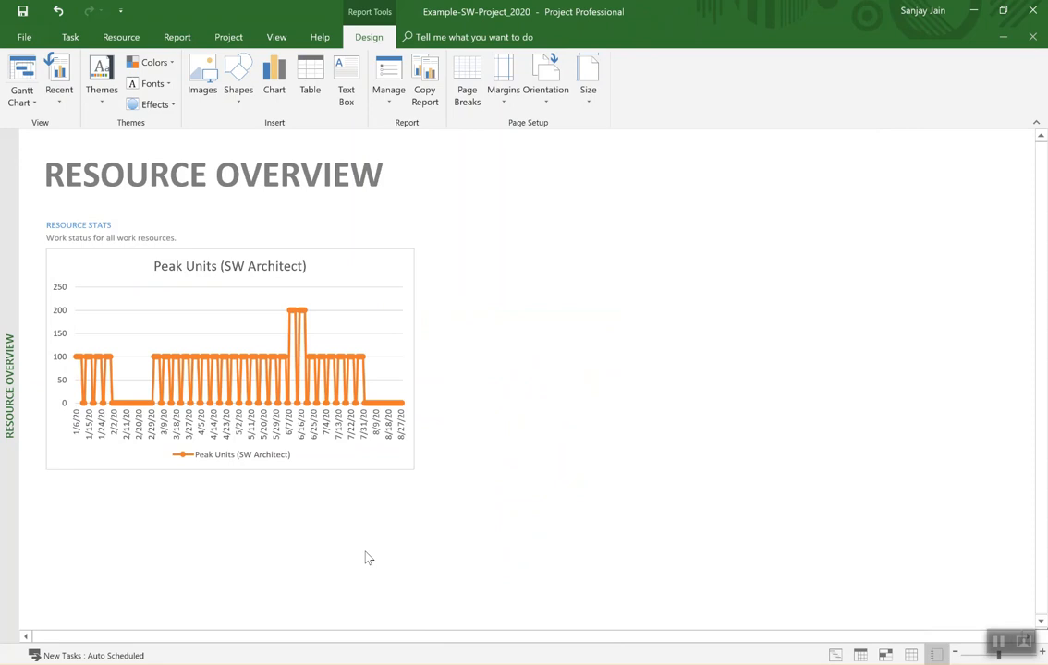
pyautogui.moveTo(342, 395)
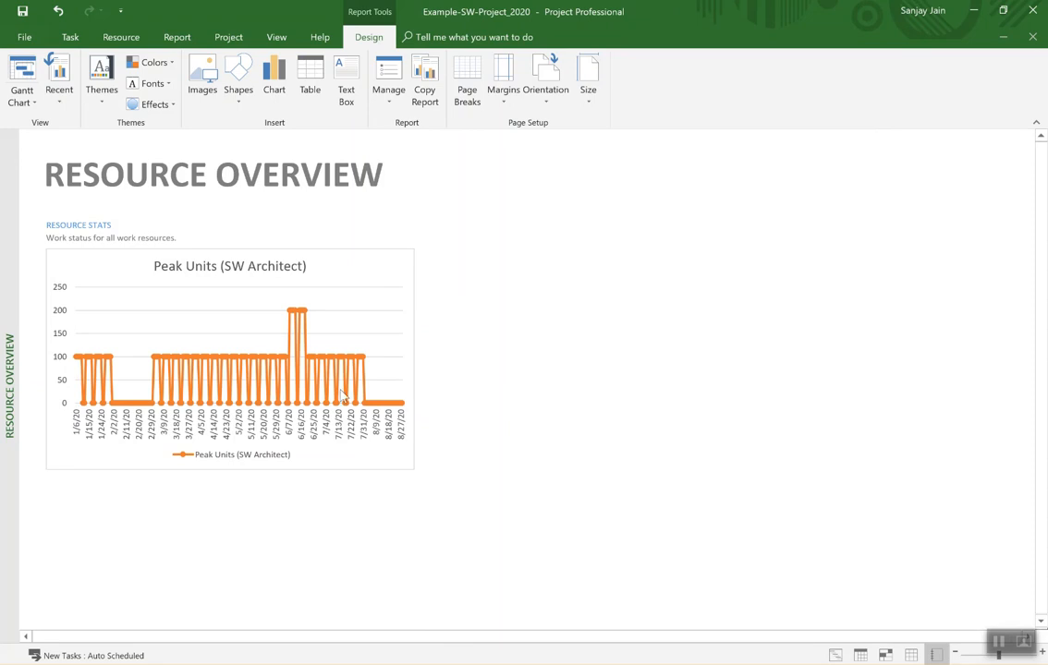
pyautogui.moveTo(349, 361)
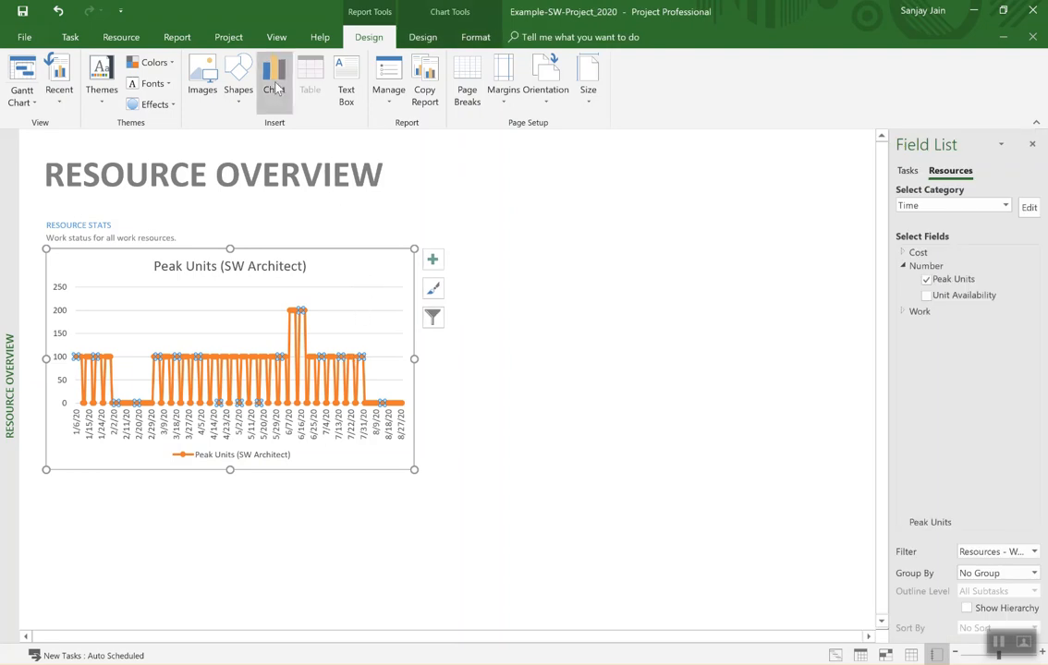
# Change the Peak Units chart type to Clustered Column.
pyautogui.click(274, 79)
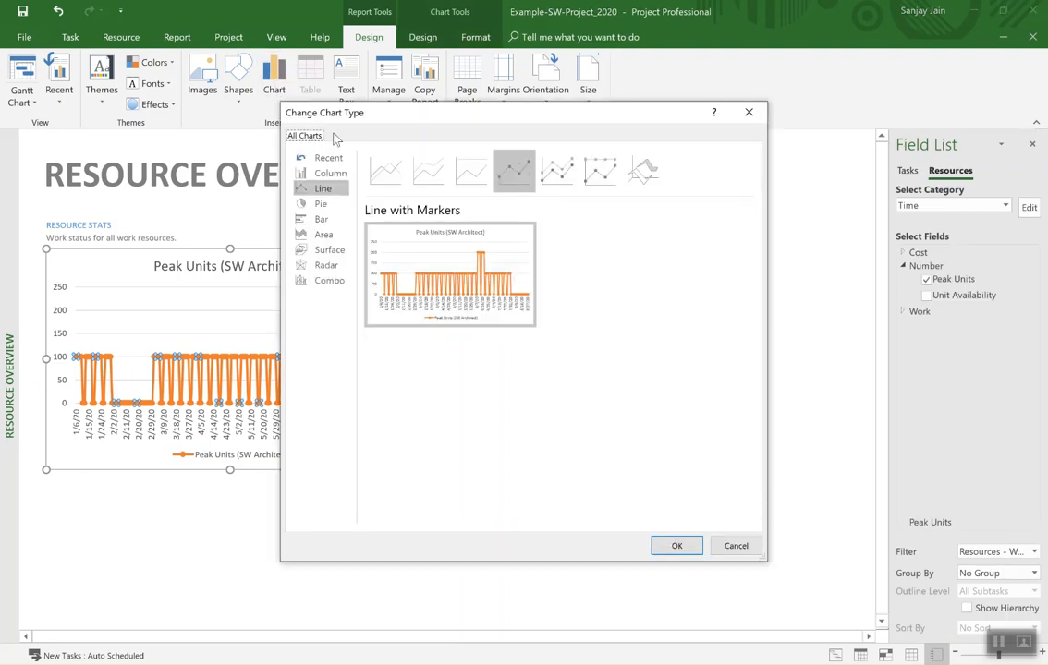
pyautogui.click(331, 173)
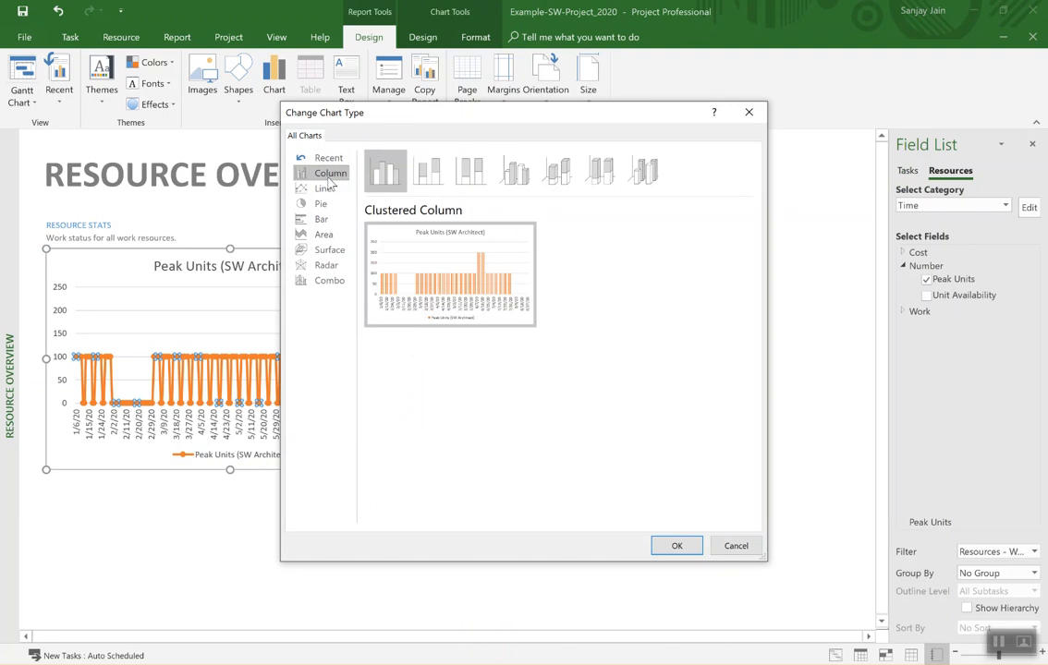
pyautogui.click(677, 545)
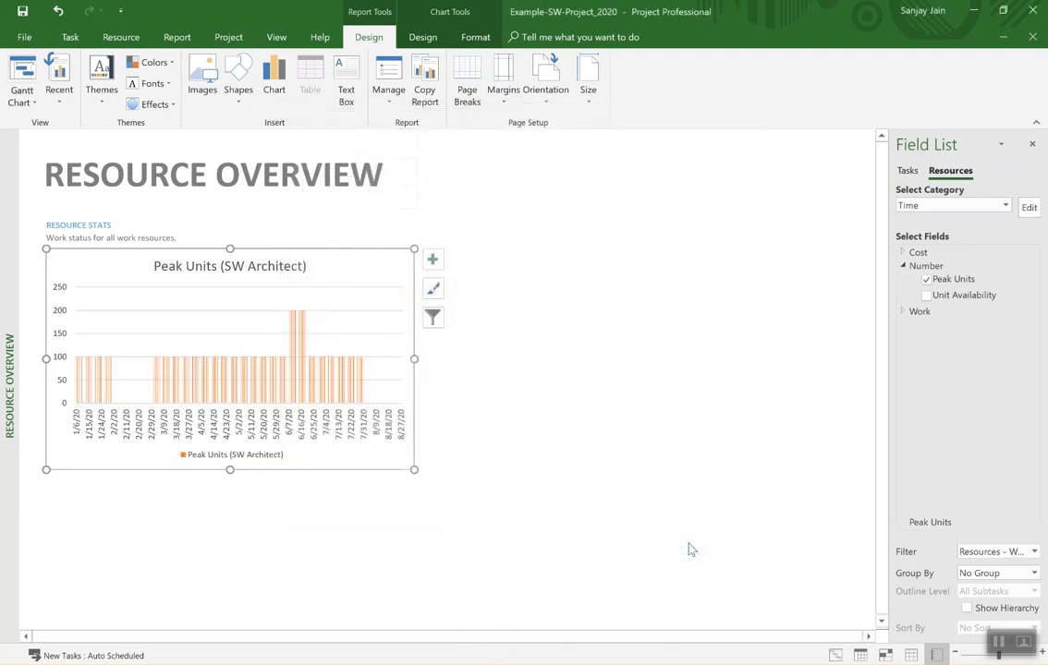
pyautogui.moveTo(497, 516)
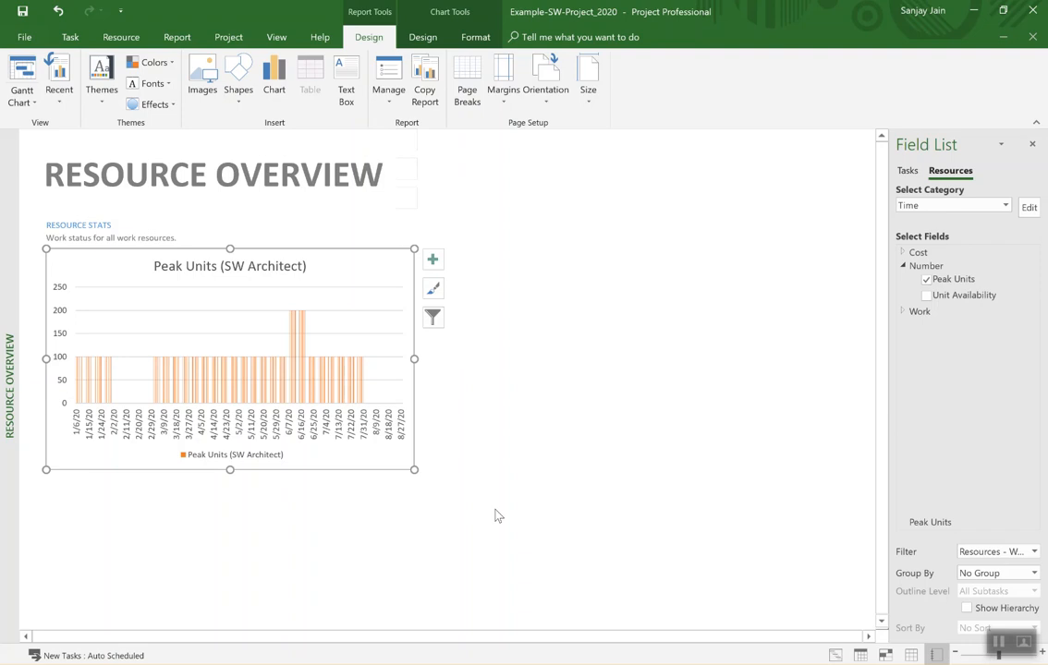
pyautogui.moveTo(498, 513)
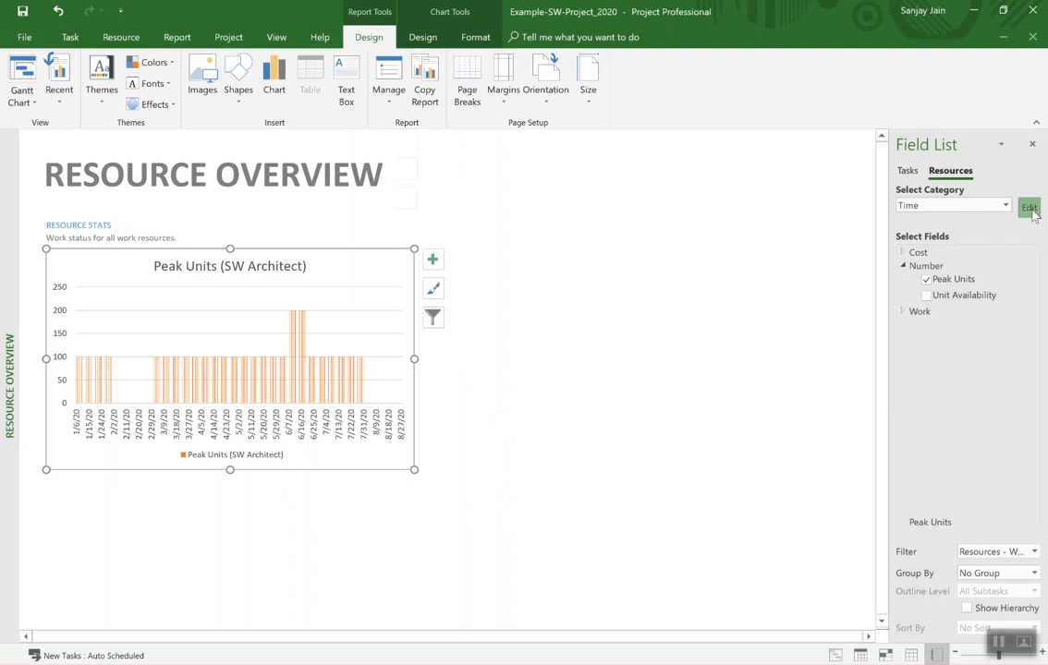
# Set the chart's timescale units to Weeks and enlarge the chart across the page.
pyautogui.click(1029, 207)
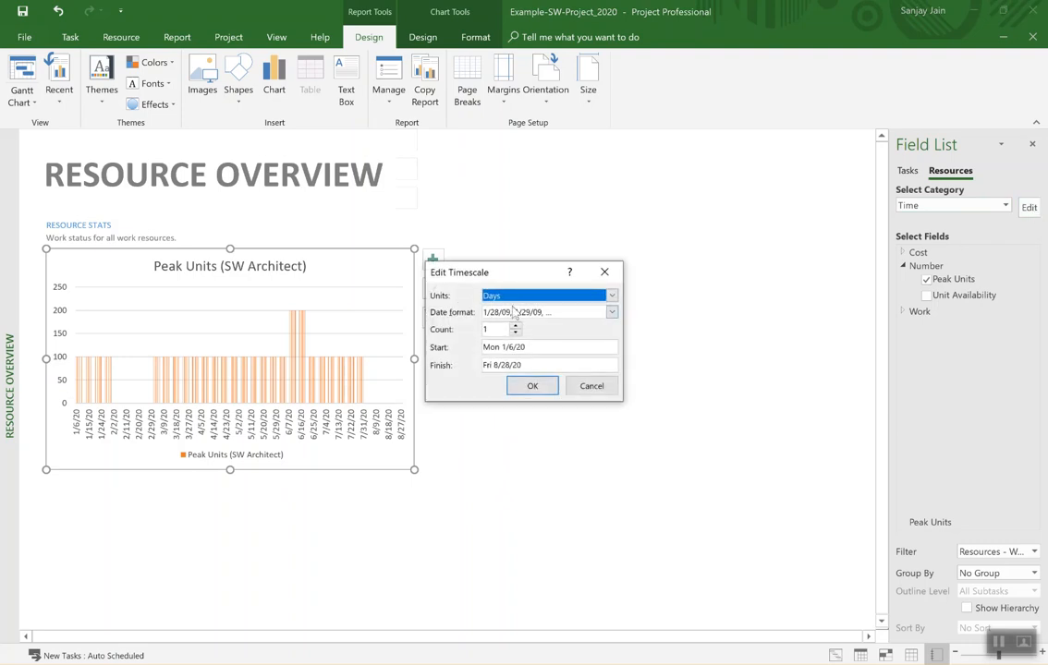
pyautogui.click(612, 294)
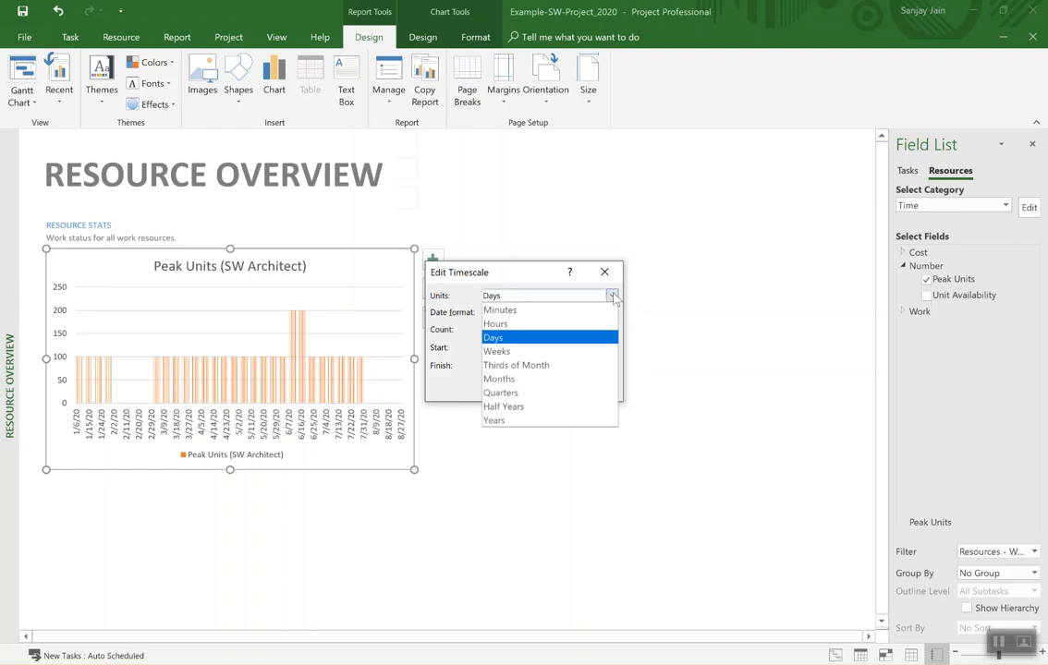
pyautogui.click(497, 351)
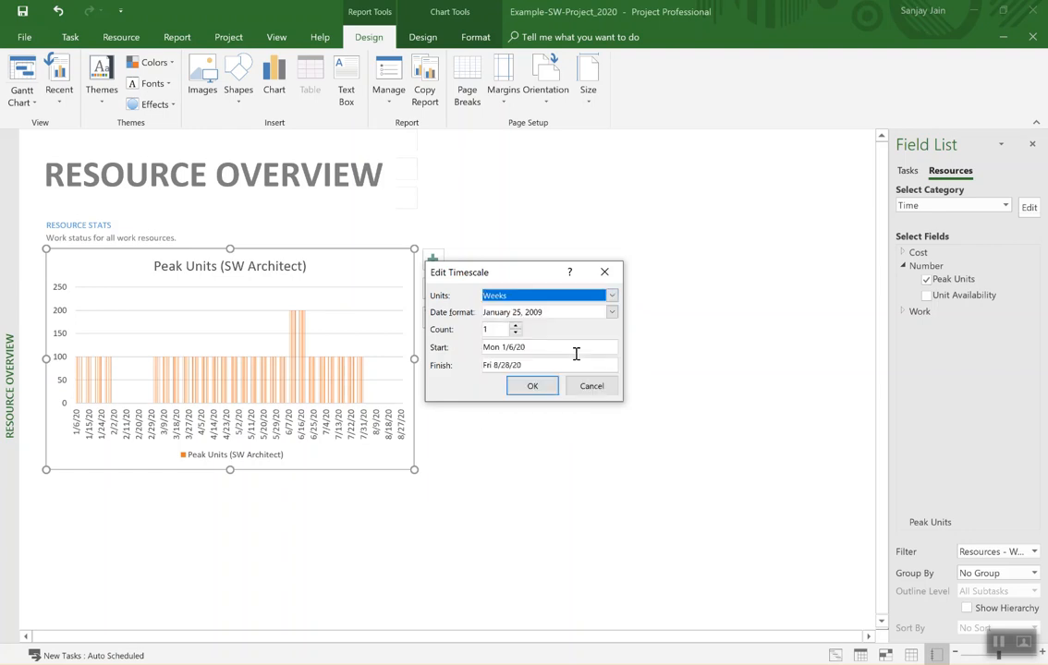
pyautogui.click(532, 386)
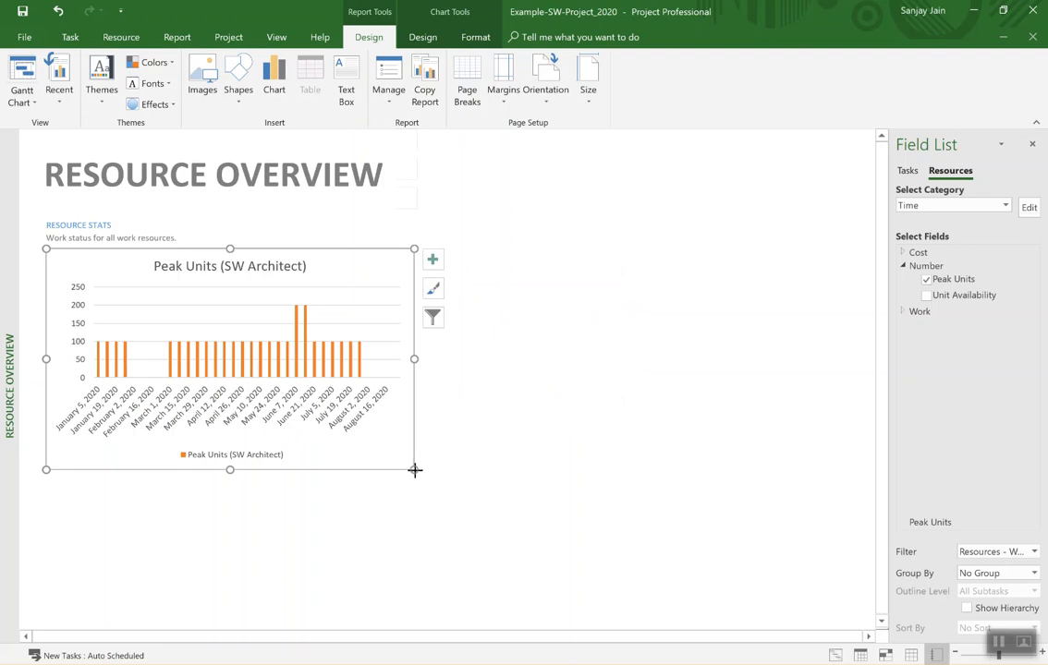
pyautogui.moveTo(414, 469); pyautogui.dragTo(715, 522)
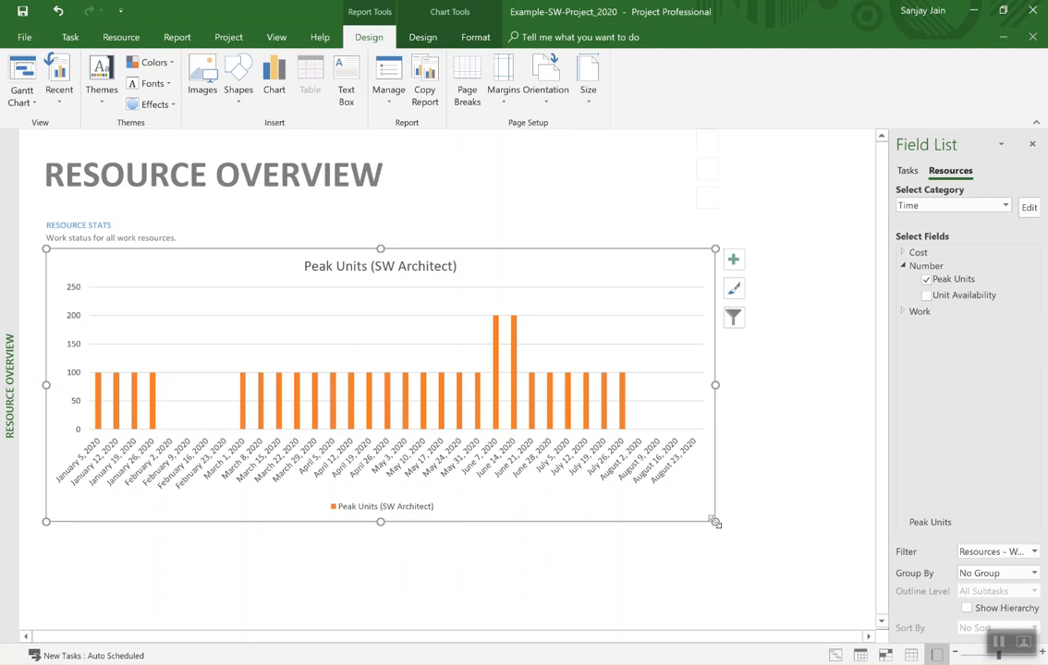
pyautogui.moveTo(254, 127)
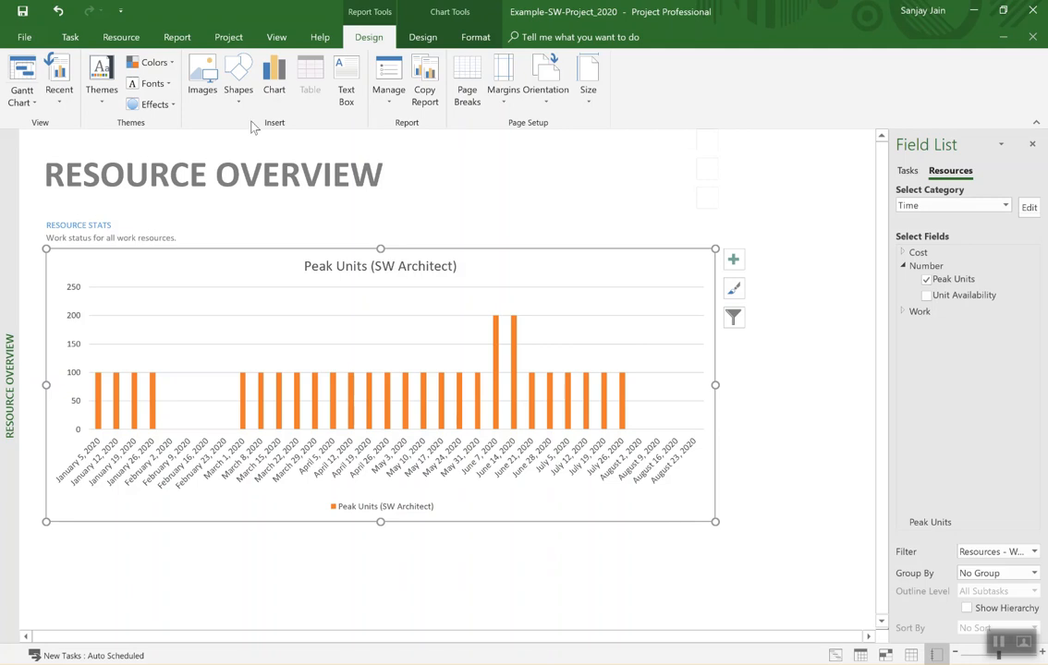
# Switch from the report to the Resource Usage view via the Team Planner list.
pyautogui.click(121, 37)
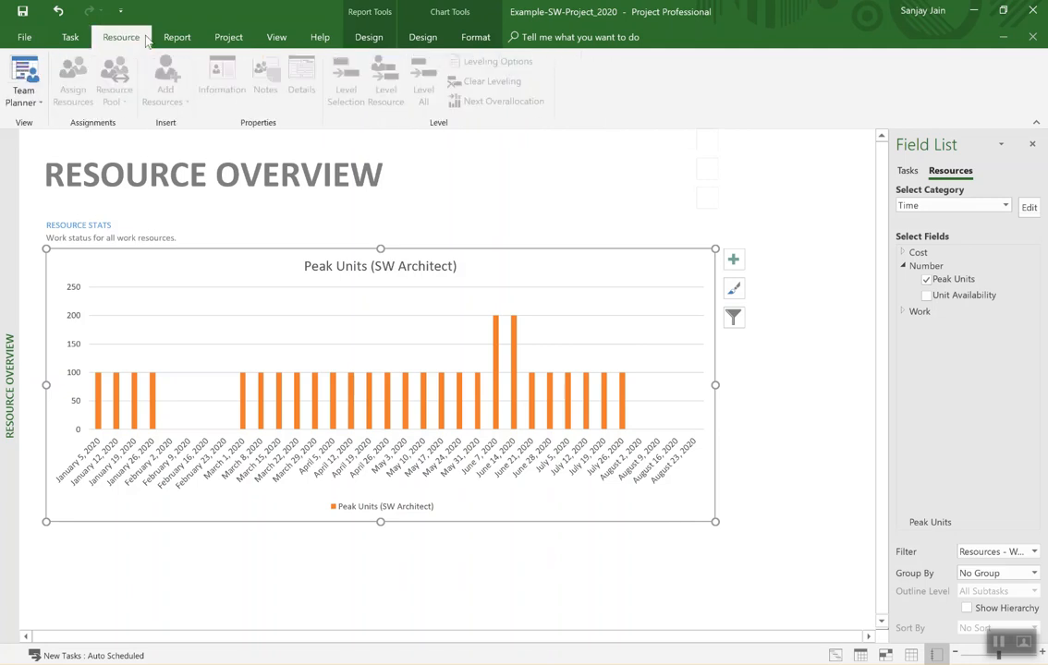
pyautogui.moveTo(51, 108)
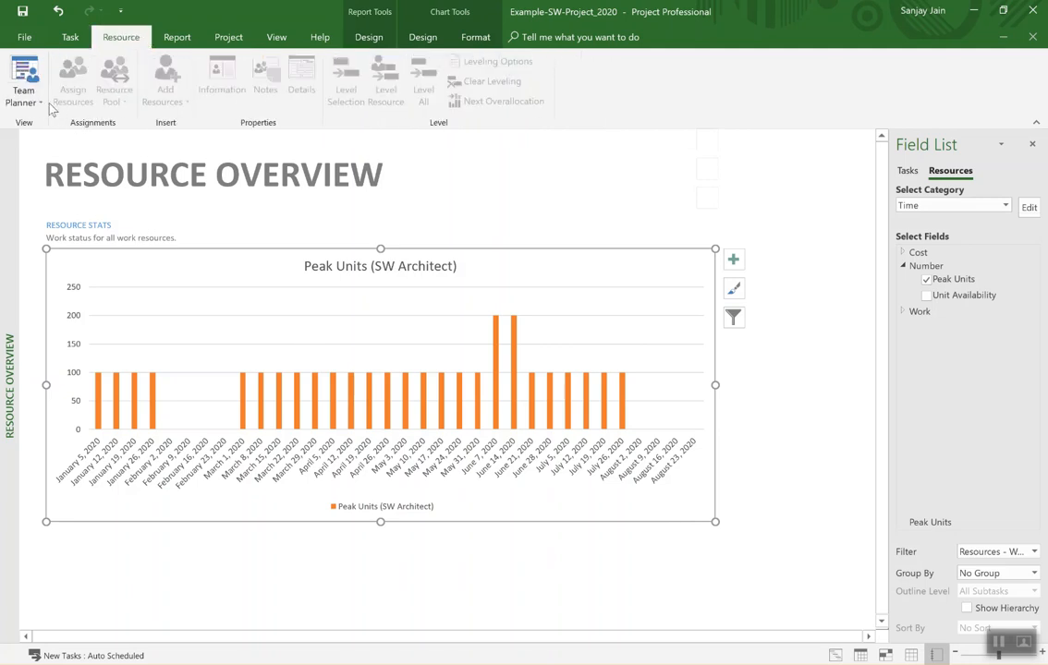
pyautogui.moveTo(23, 78)
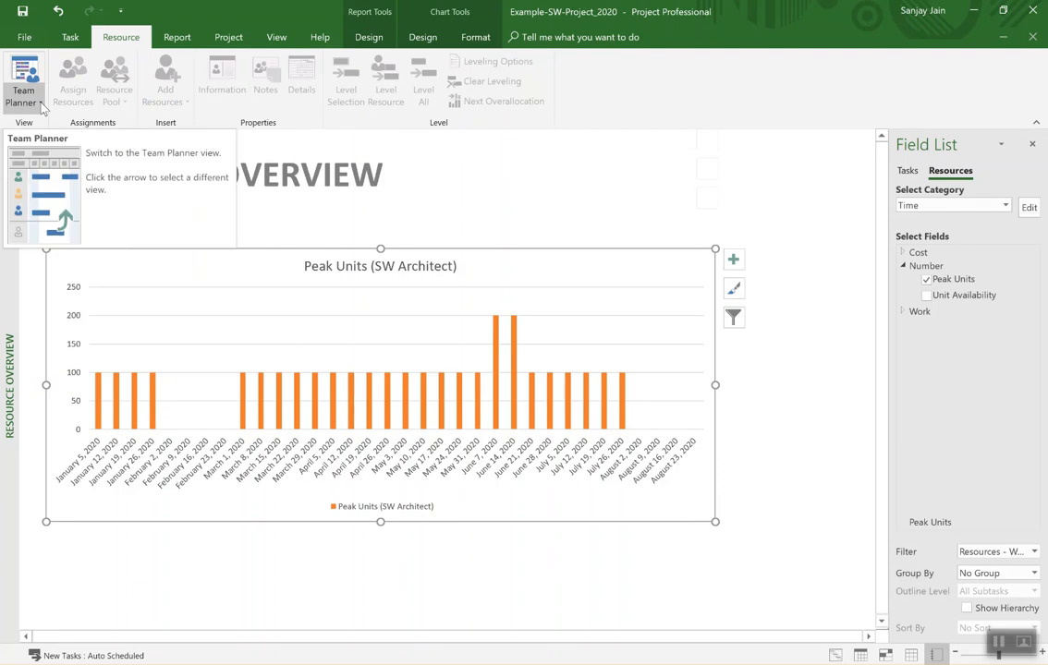
pyautogui.click(41, 102)
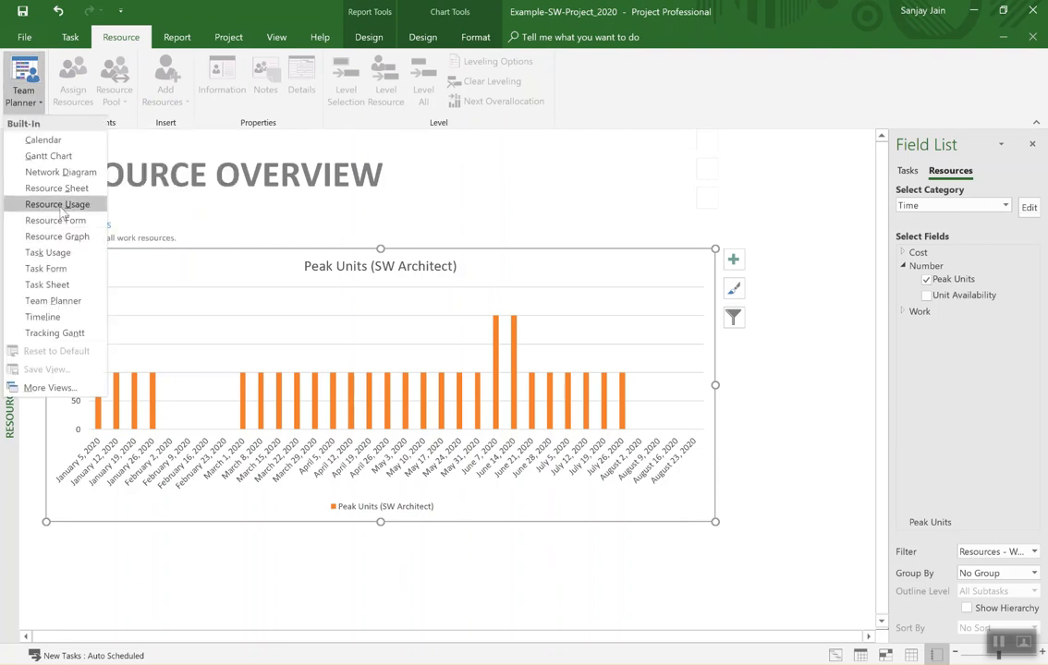
pyautogui.click(57, 205)
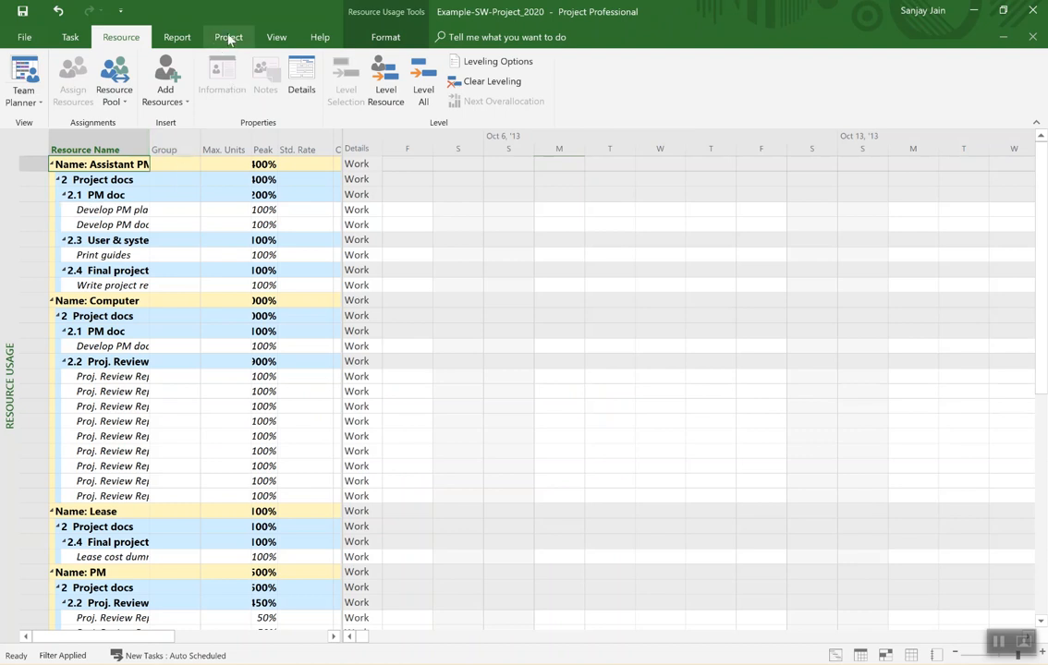
# Set No Filter and No Group, and collapse SW Architect's assignment rows.
pyautogui.click(276, 37)
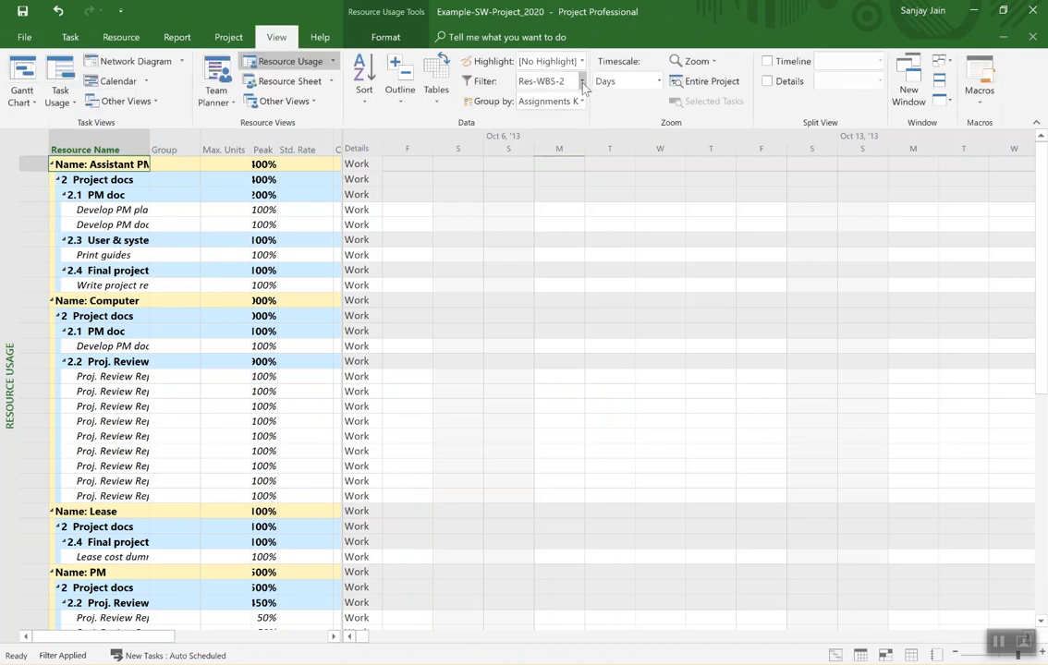
pyautogui.click(580, 81)
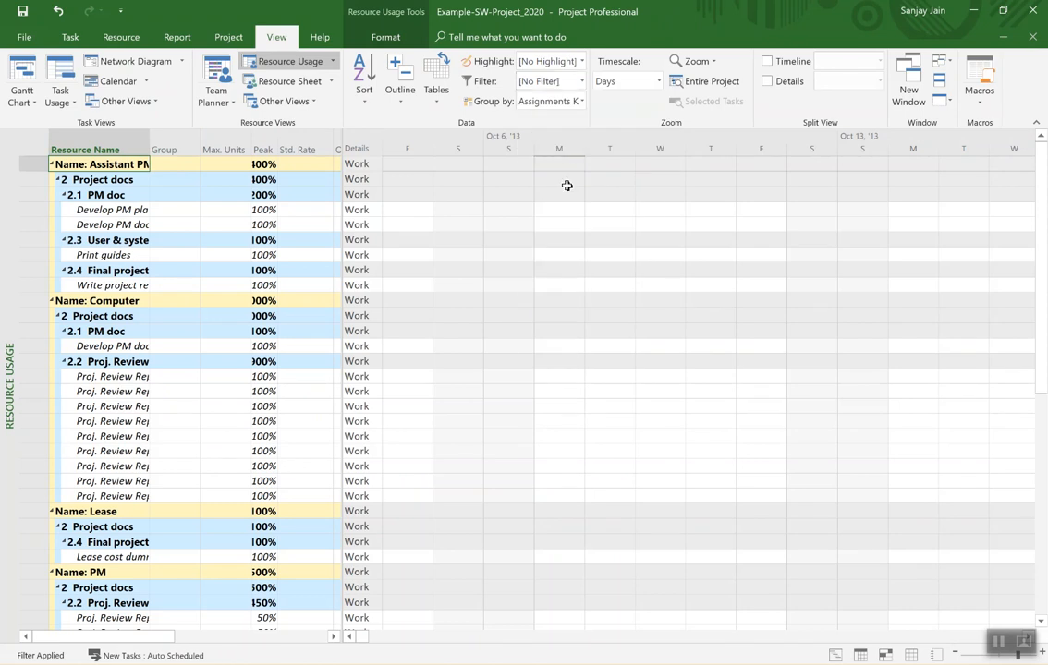
pyautogui.click(580, 101)
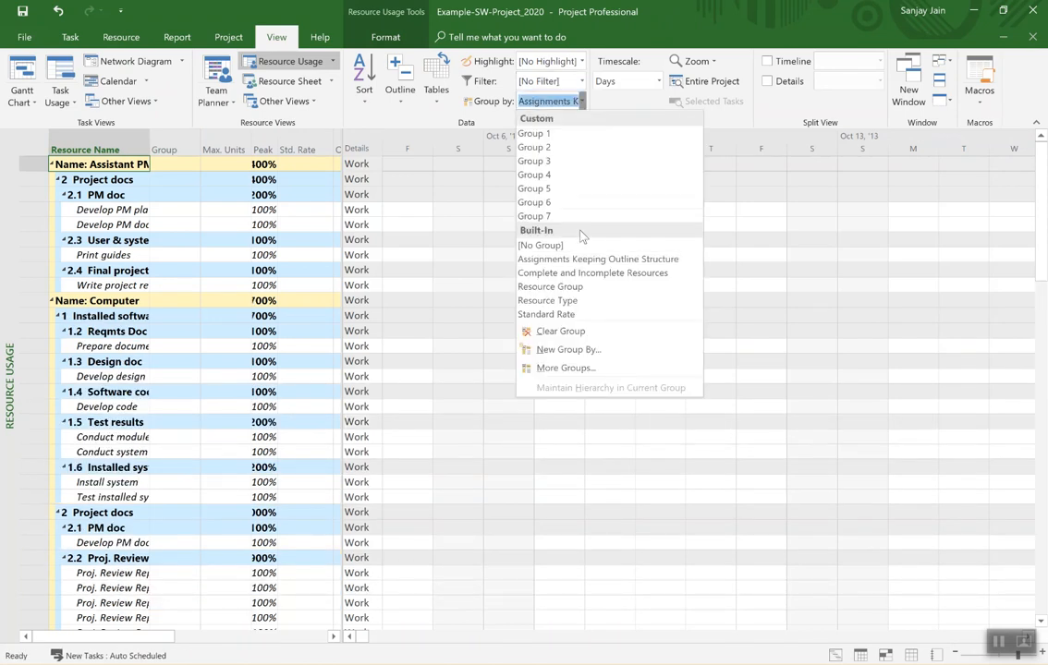
pyautogui.click(541, 245)
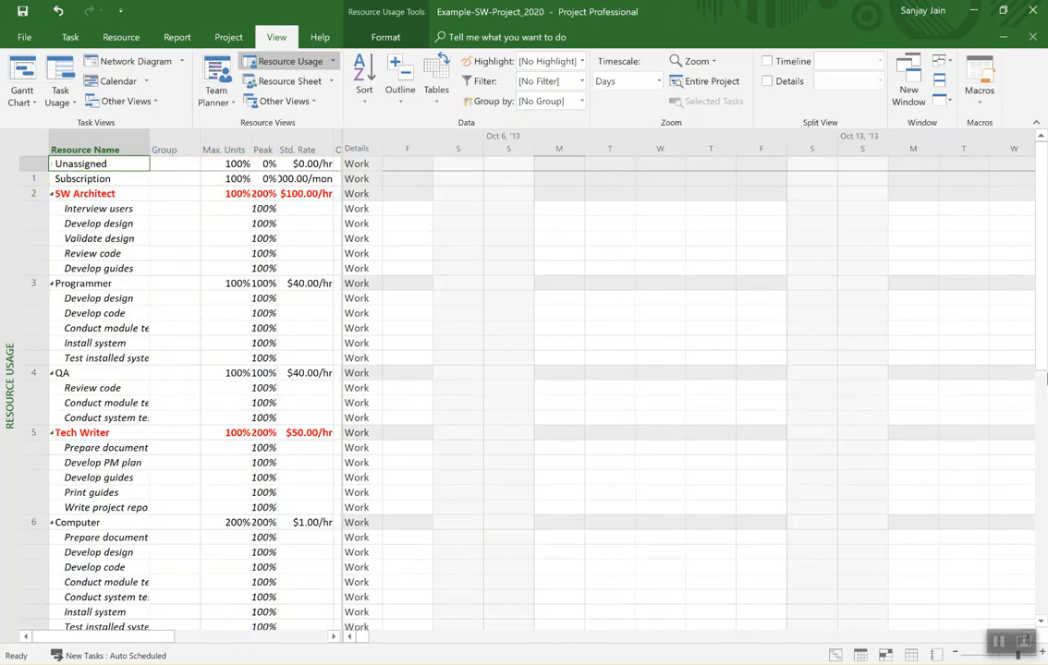
pyautogui.moveTo(344, 253)
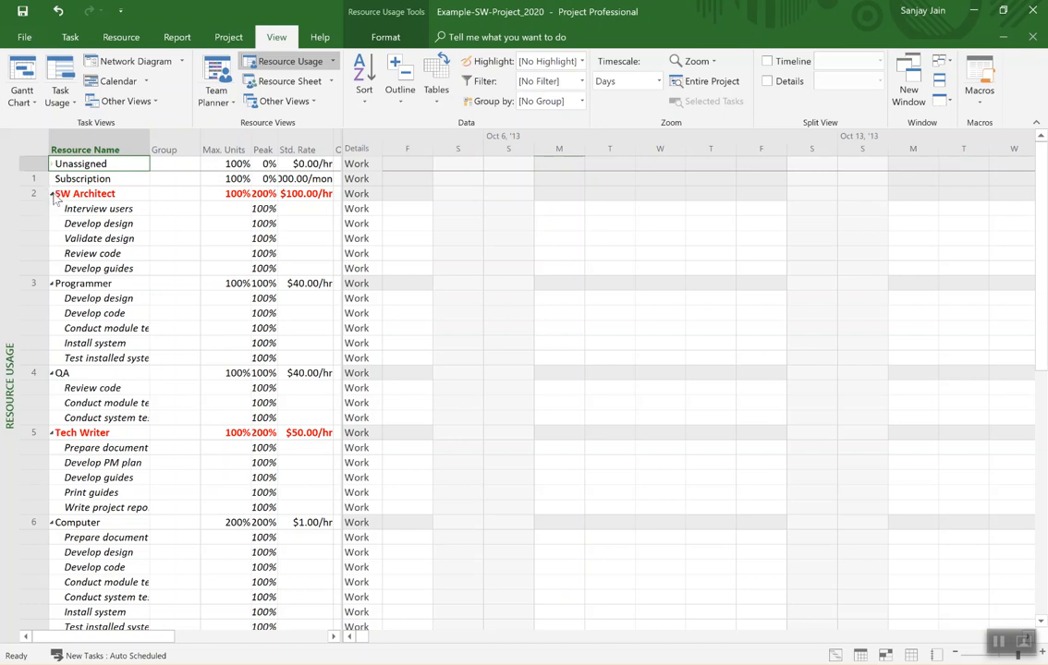
pyautogui.click(53, 194)
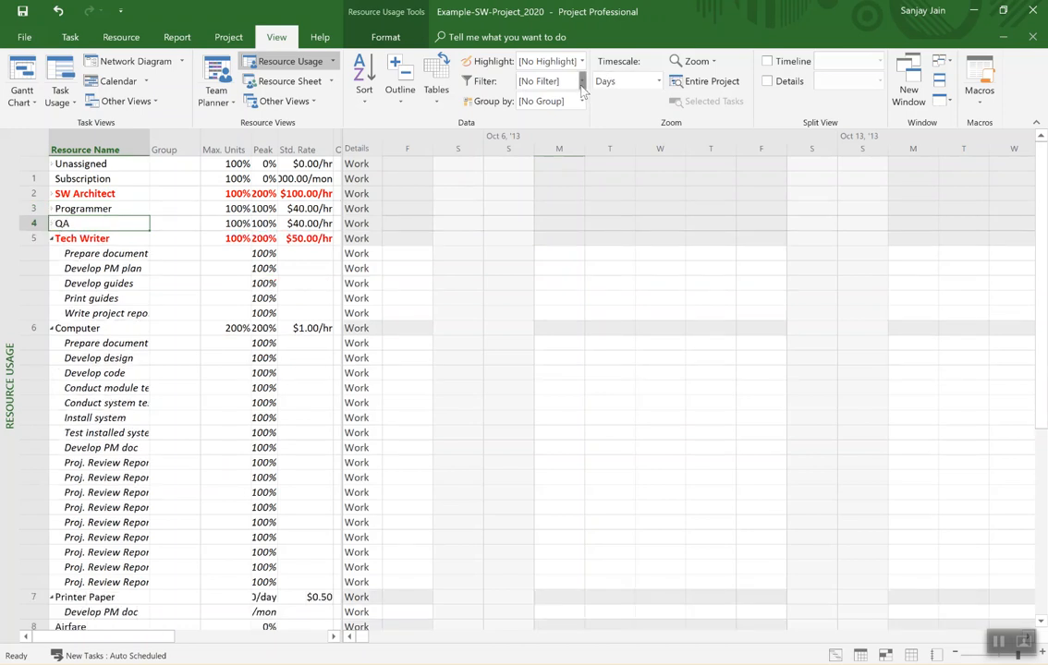
pyautogui.click(581, 81)
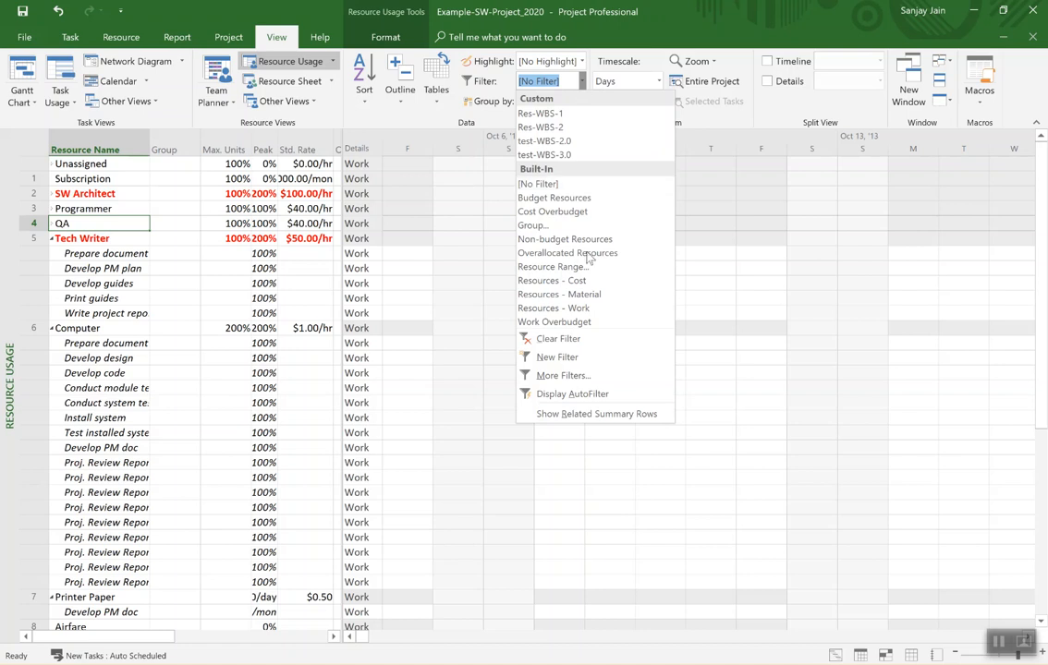
pyautogui.moveTo(552, 267)
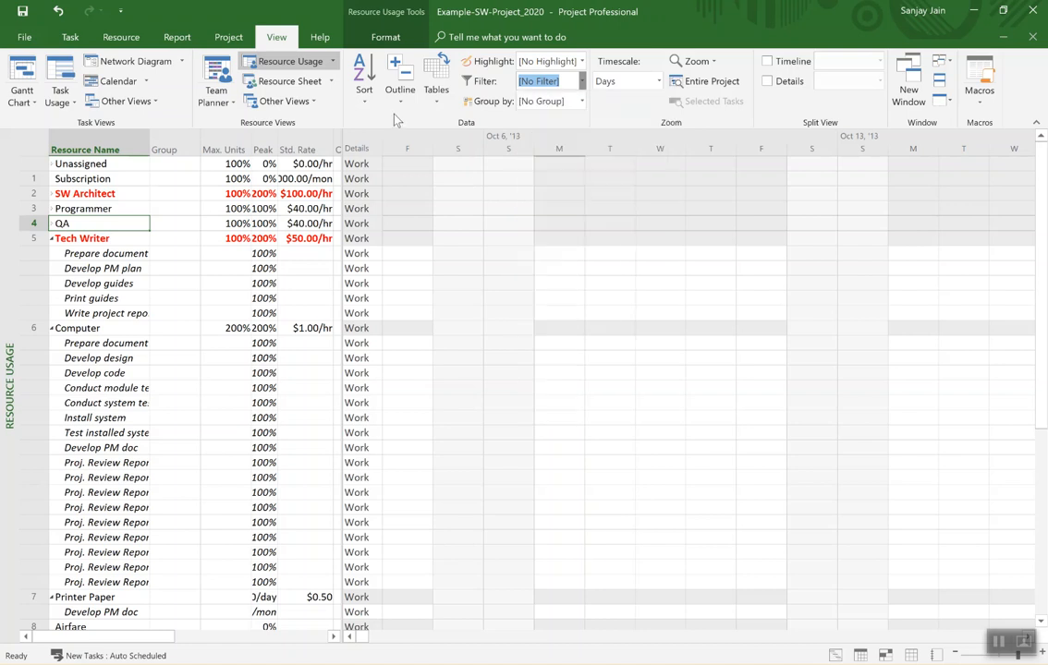
# Collapse all resources to summary rows, declining to save project changes.
pyautogui.click(400, 90)
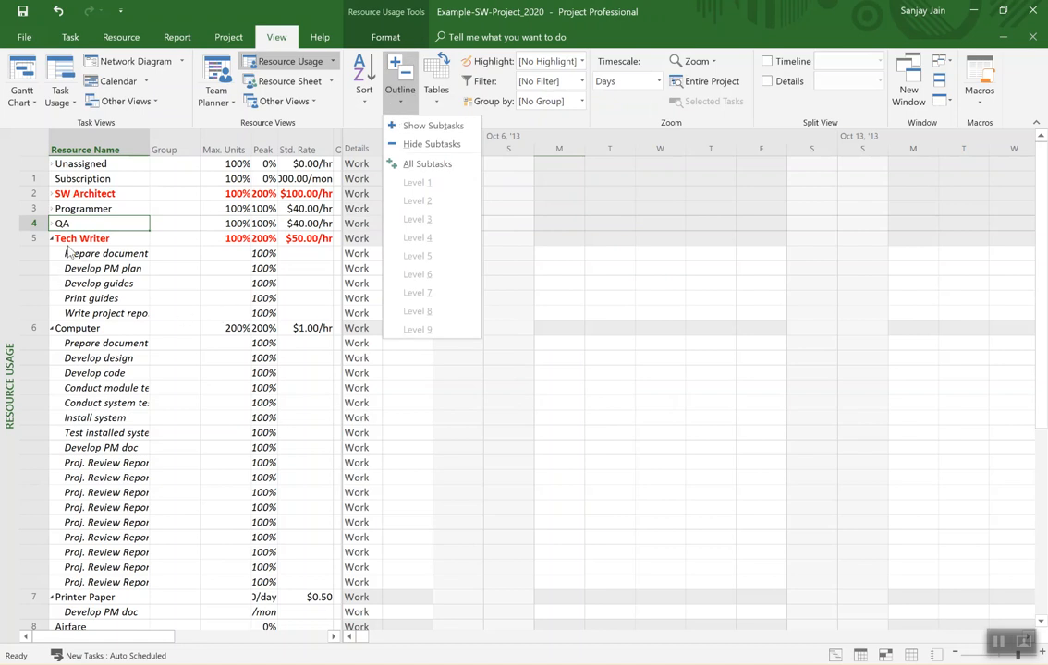
pyautogui.click(431, 144)
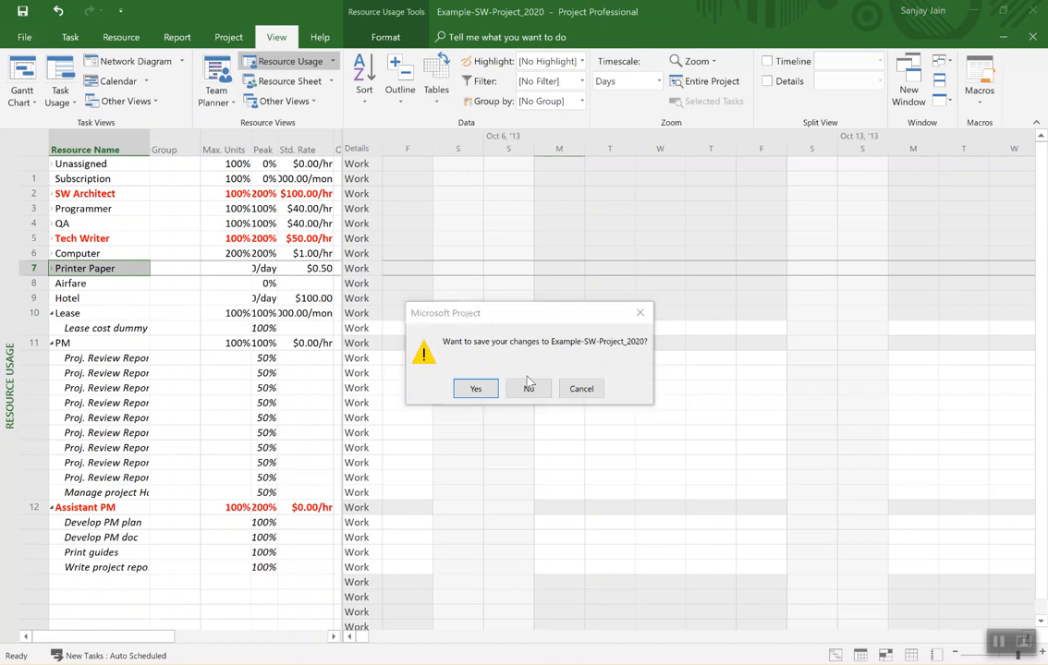
pyautogui.click(529, 388)
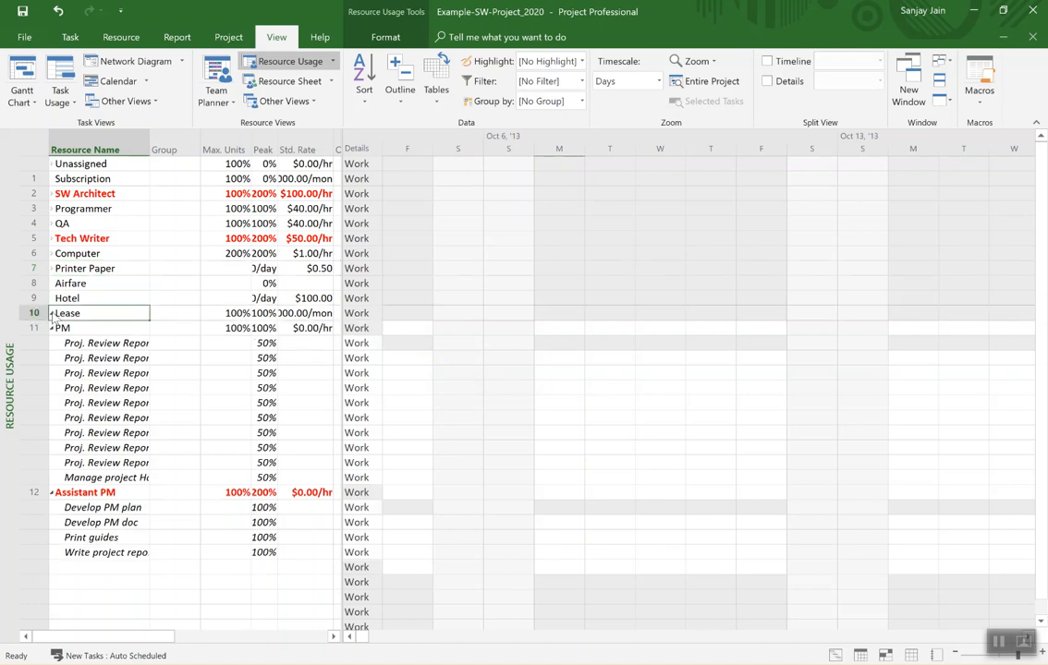
pyautogui.click(53, 328)
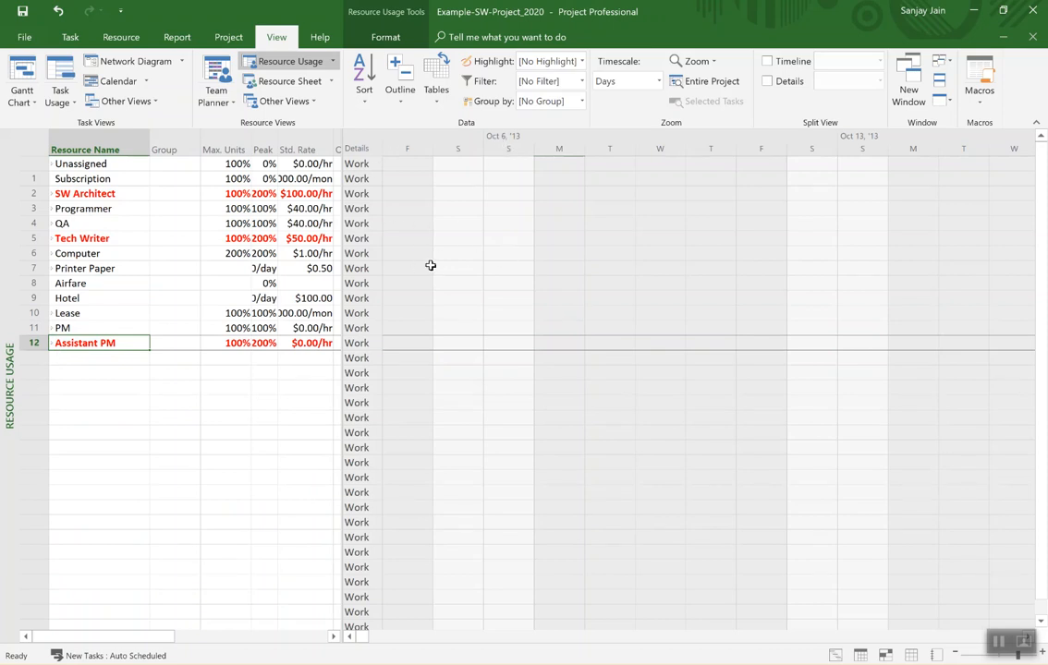
pyautogui.moveTo(598, 238)
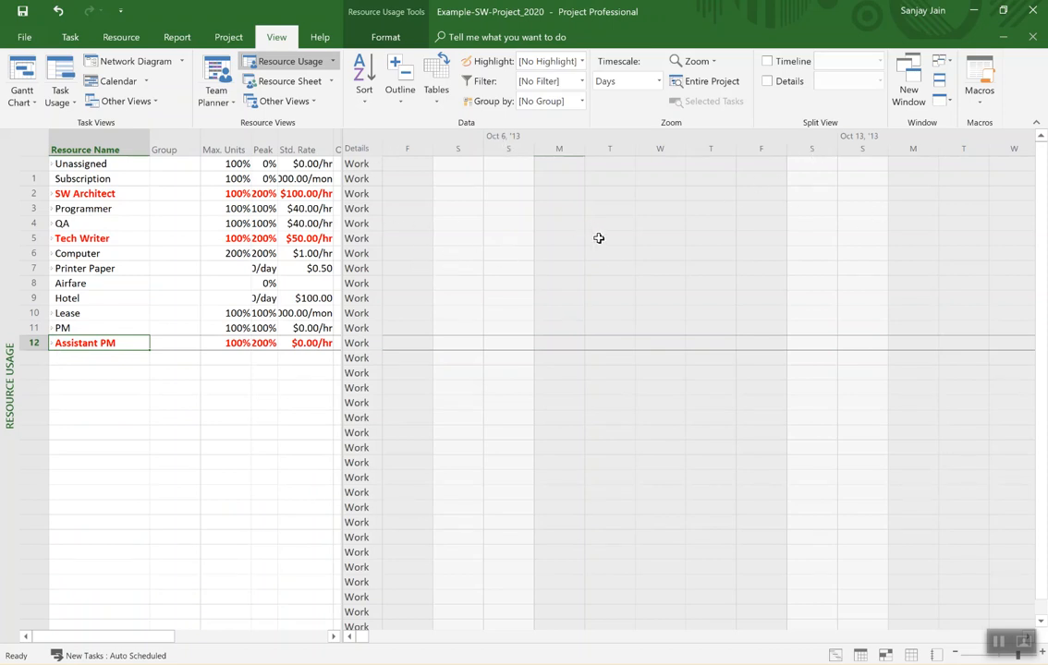
pyautogui.moveTo(580, 193)
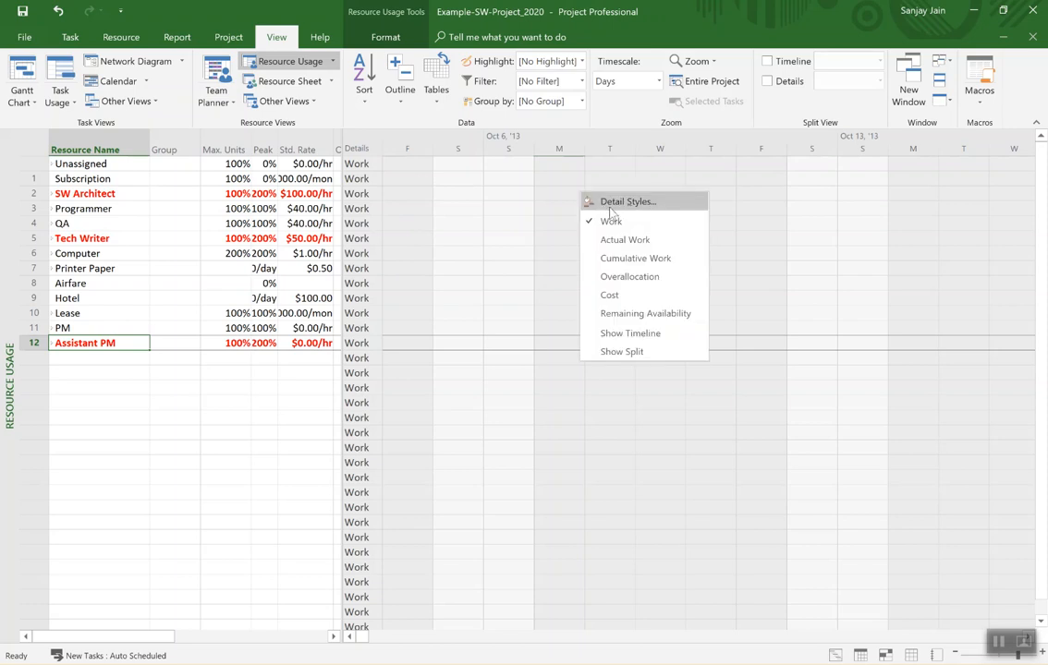
# In Detail Styles, show Peak Units and hide Work in the usage grid.
pyautogui.click(628, 202)
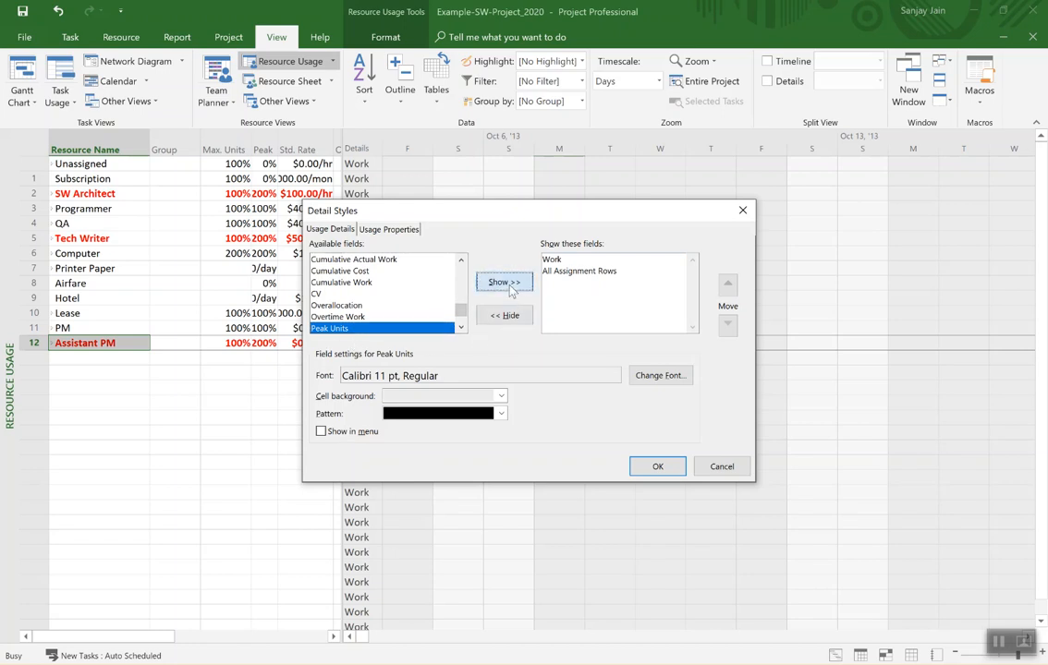
pyautogui.click(504, 283)
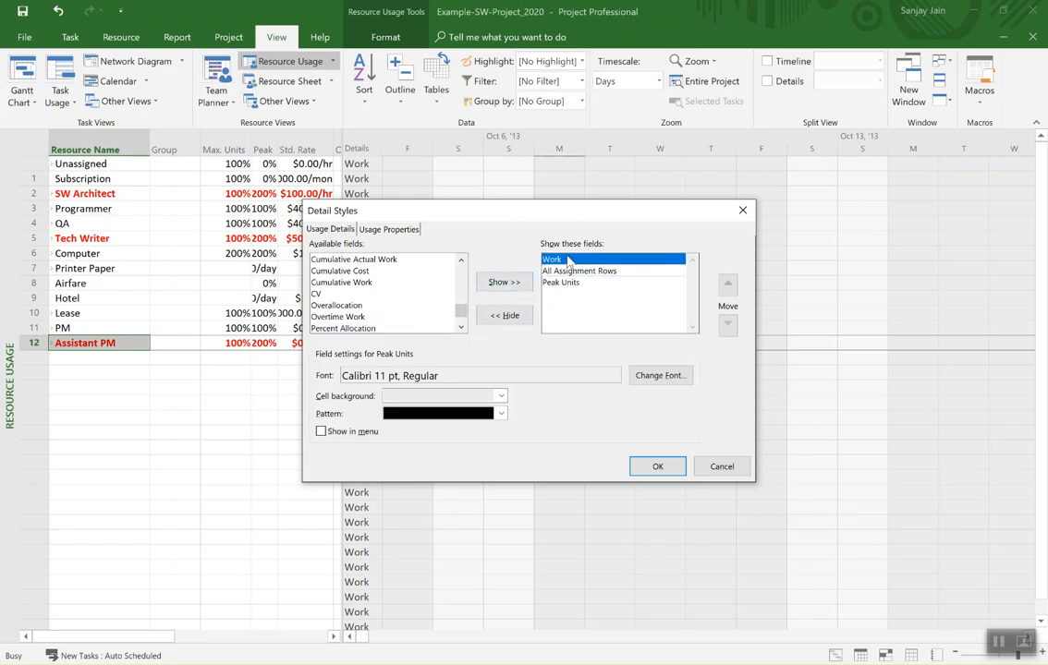
pyautogui.click(551, 259)
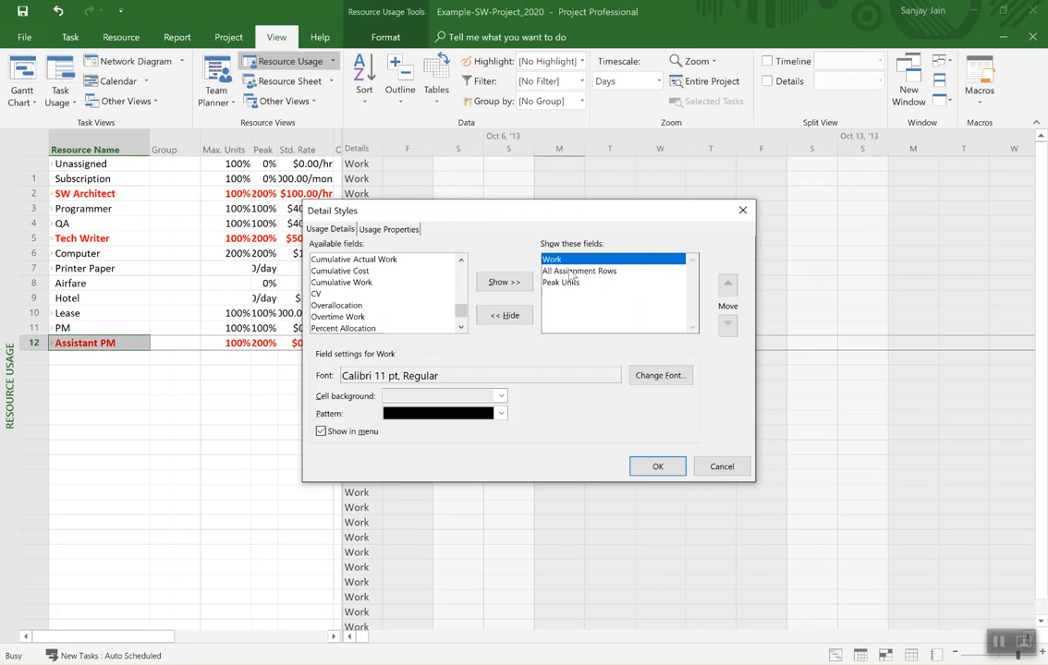
pyautogui.click(505, 316)
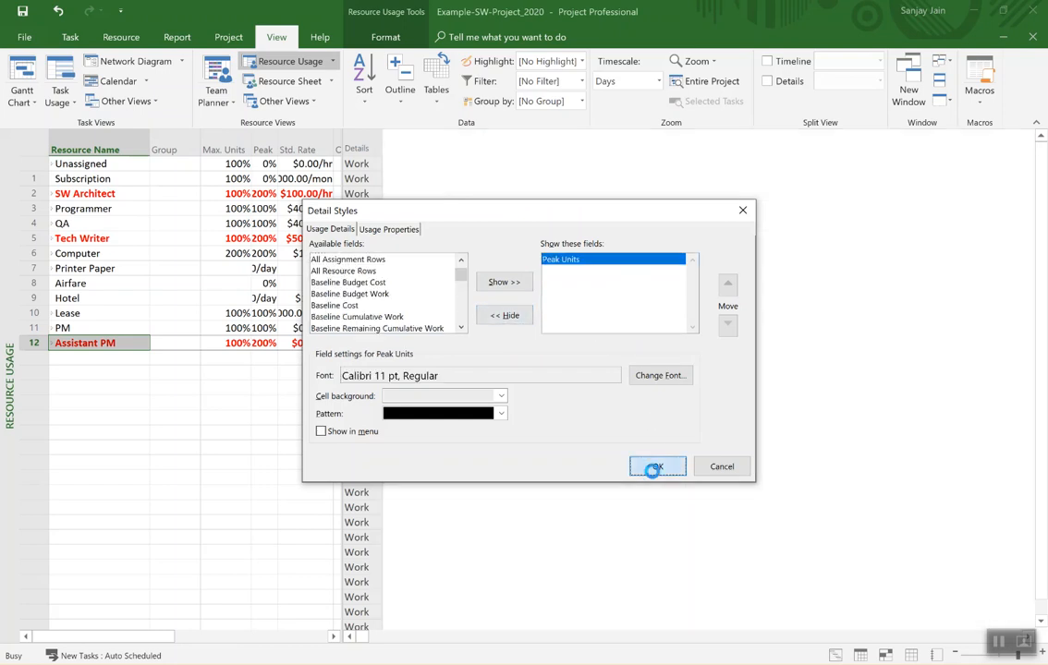
pyautogui.click(657, 467)
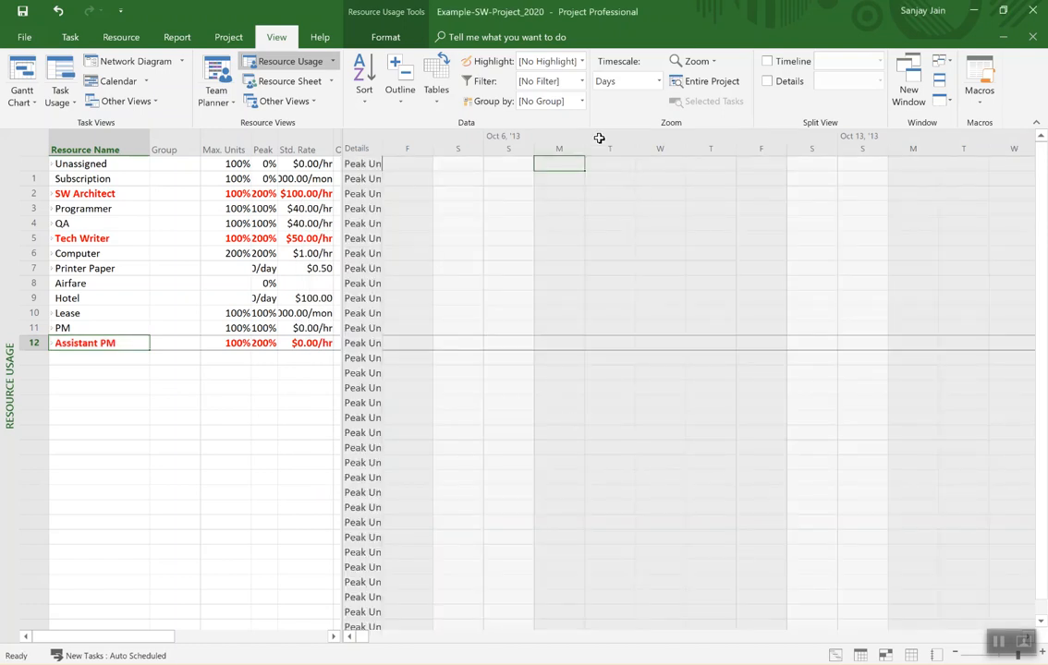
pyautogui.moveTo(618, 139)
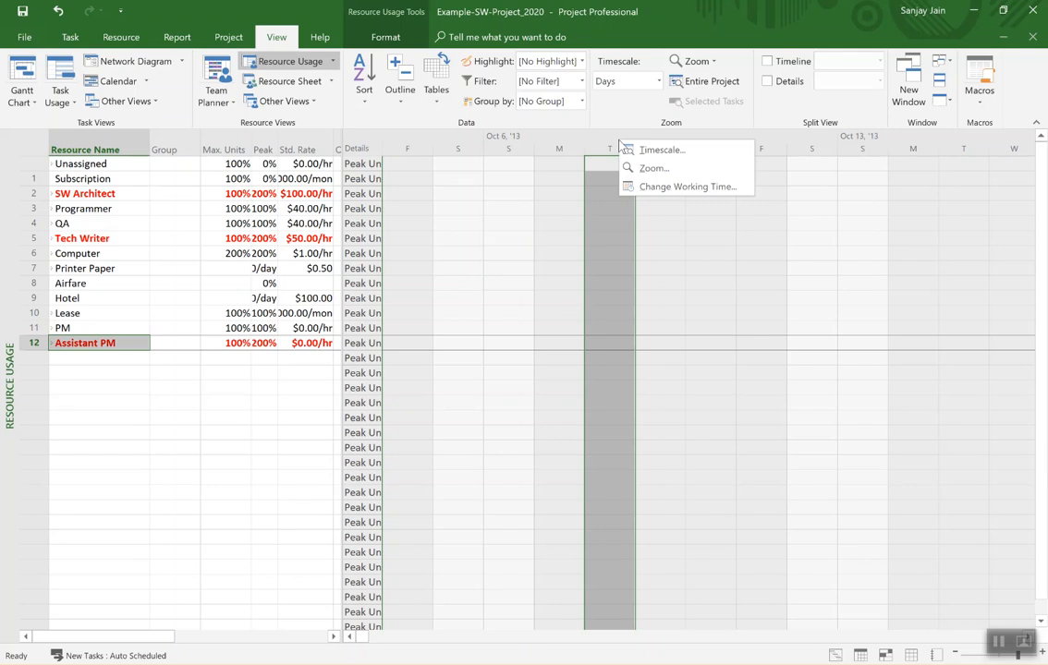
# Zoom the Resource Usage timescale to Entire project, showing monthly Peak Units for 2020.
pyautogui.click(655, 167)
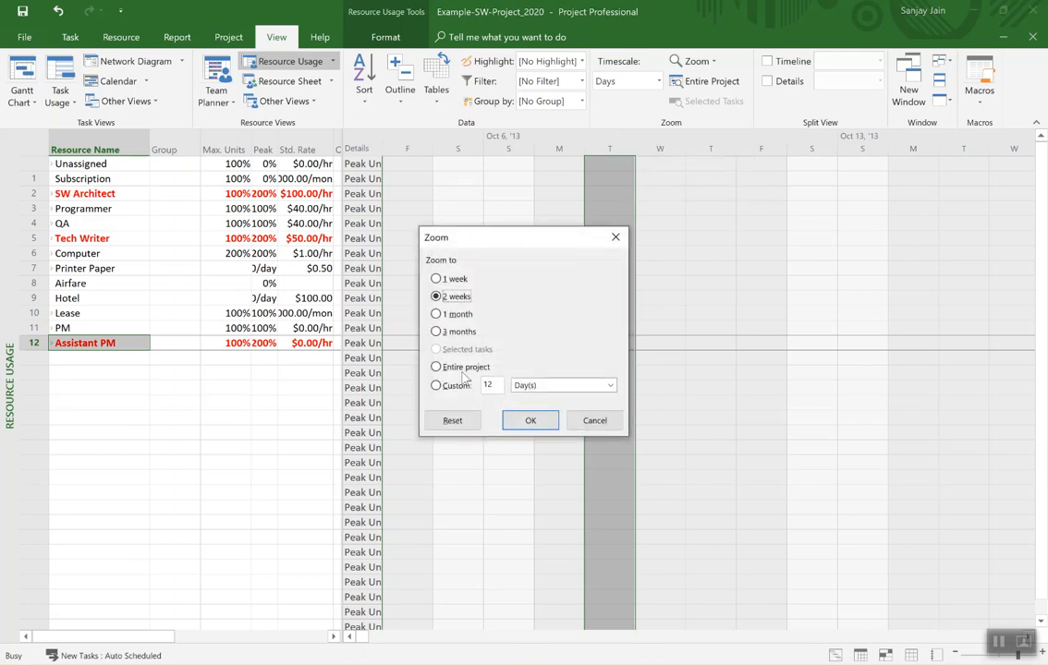
pyautogui.click(436, 367)
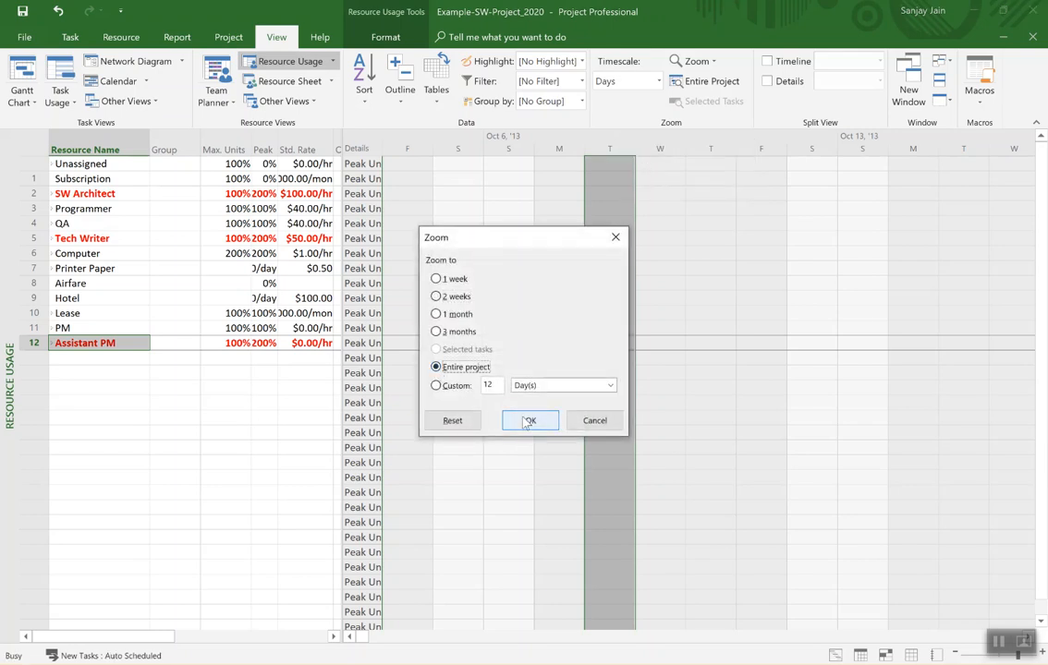
pyautogui.click(530, 421)
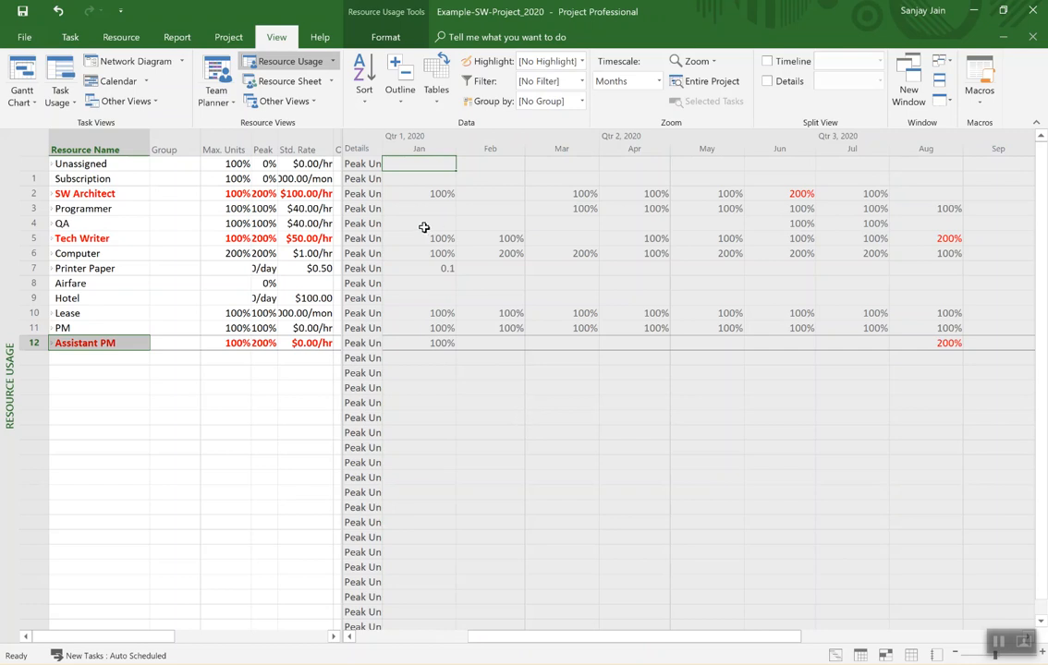
pyautogui.moveTo(646, 156)
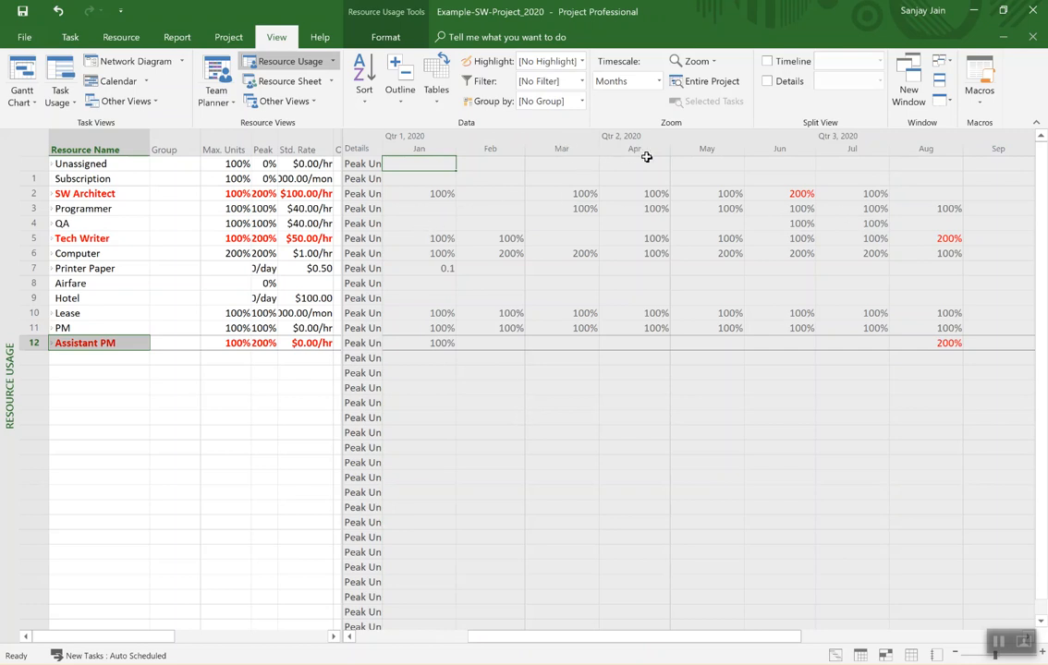
pyautogui.moveTo(743, 149)
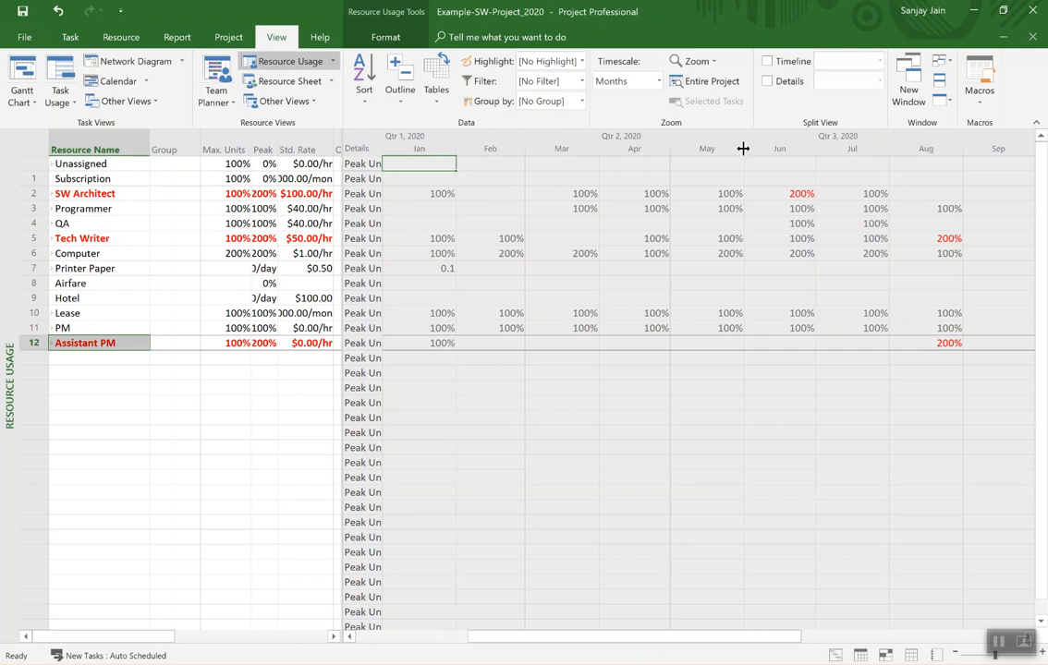
pyautogui.moveTo(550, 183)
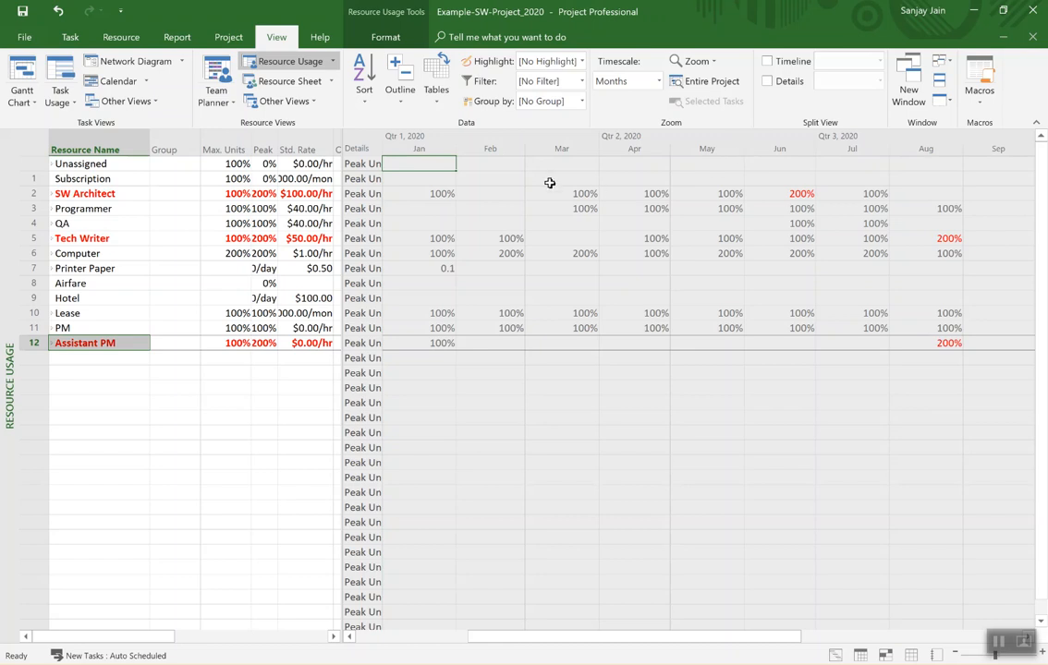
# Set the timescale's bottom tier units to Weeks to show weekly Peak Units.
pyautogui.rightClick(549, 183)
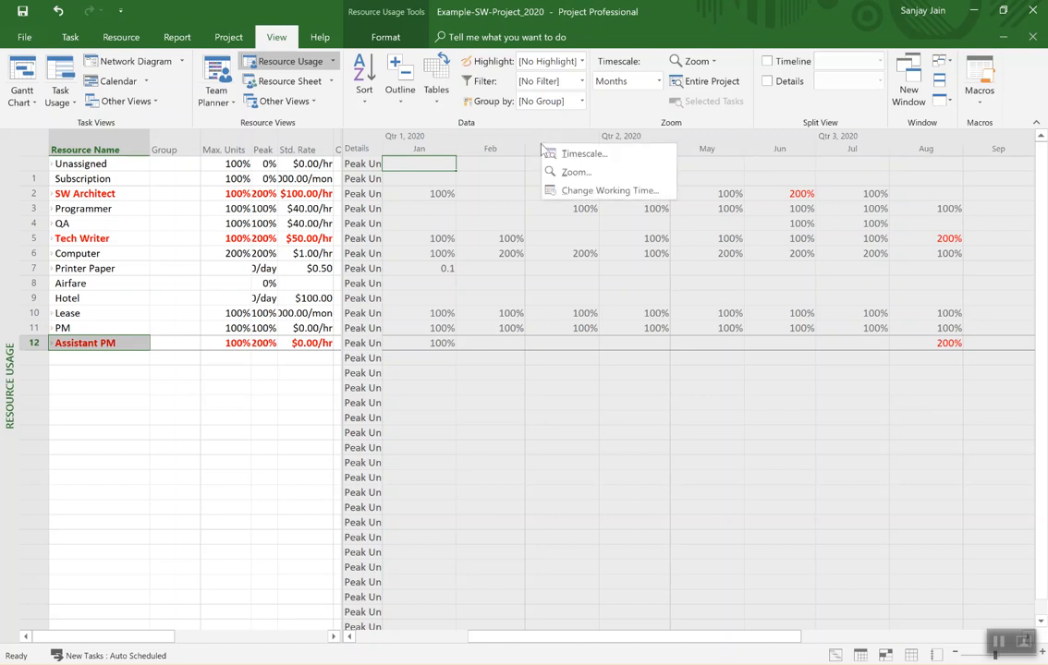
pyautogui.moveTo(575, 172)
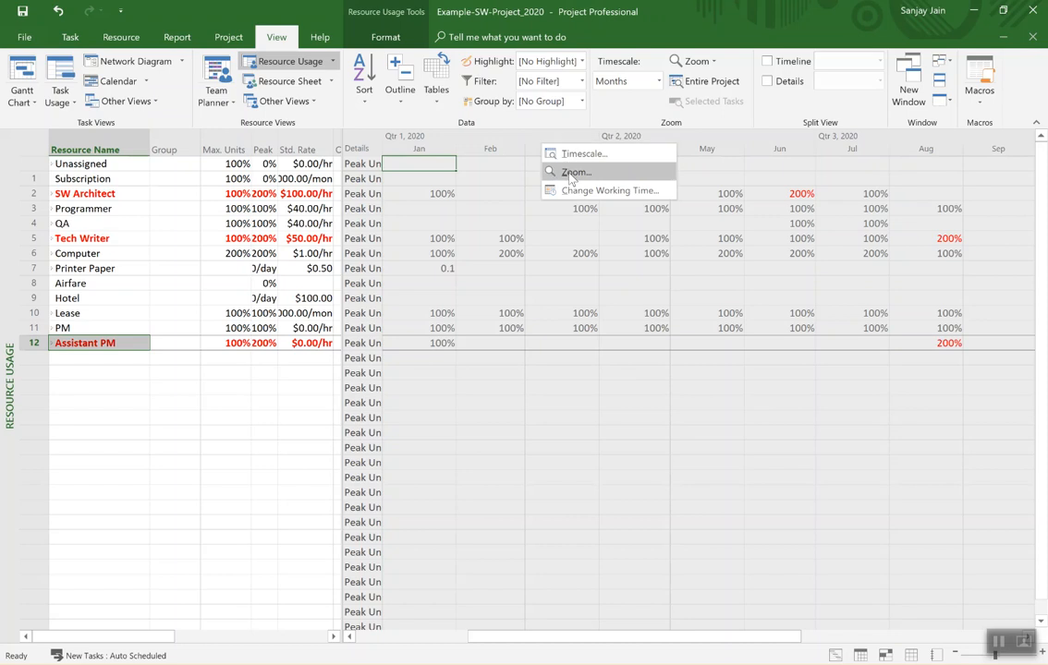
pyautogui.click(576, 173)
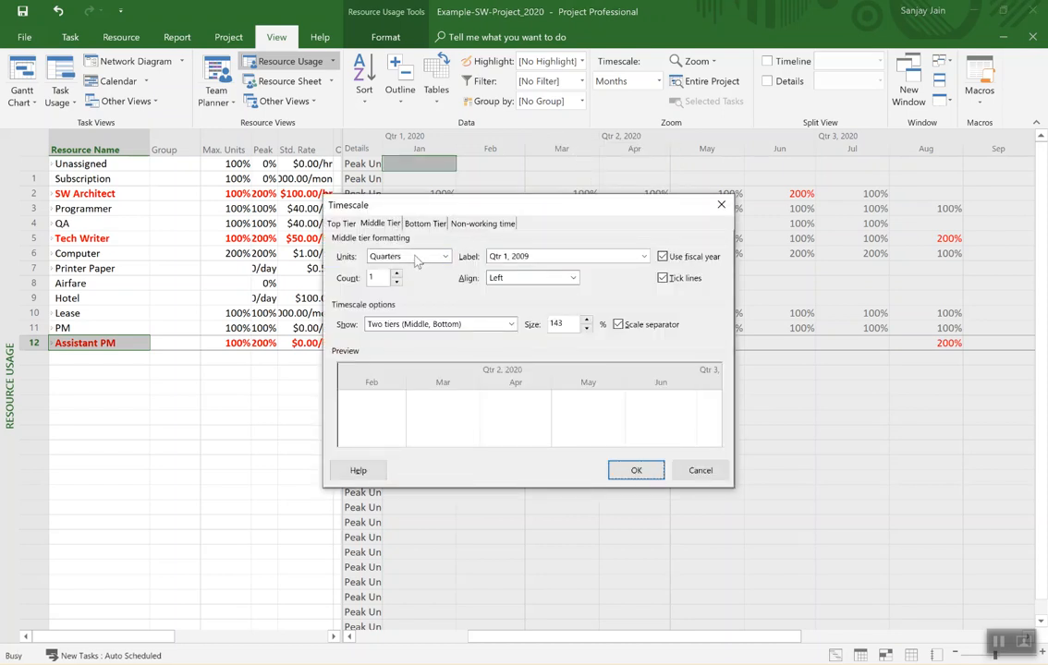
pyautogui.click(425, 222)
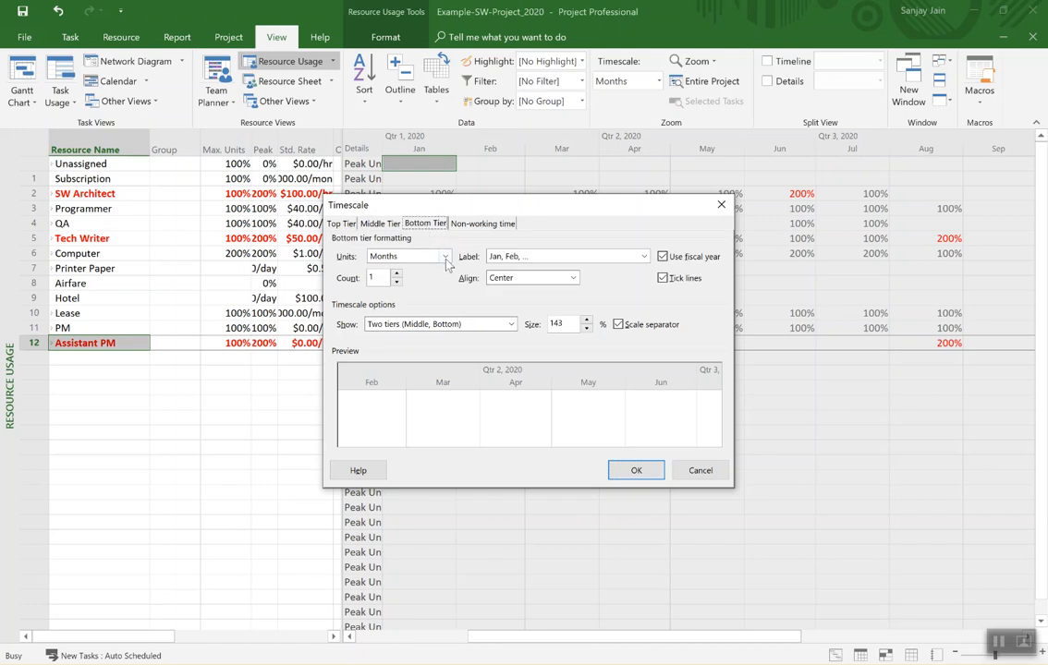
pyautogui.click(445, 256)
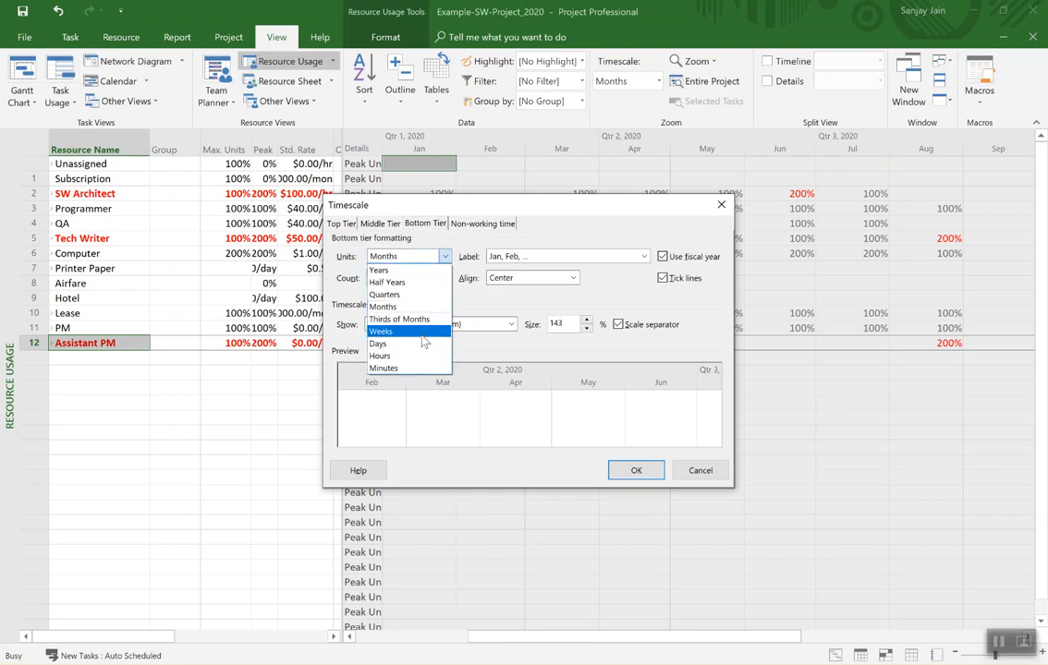
pyautogui.click(381, 331)
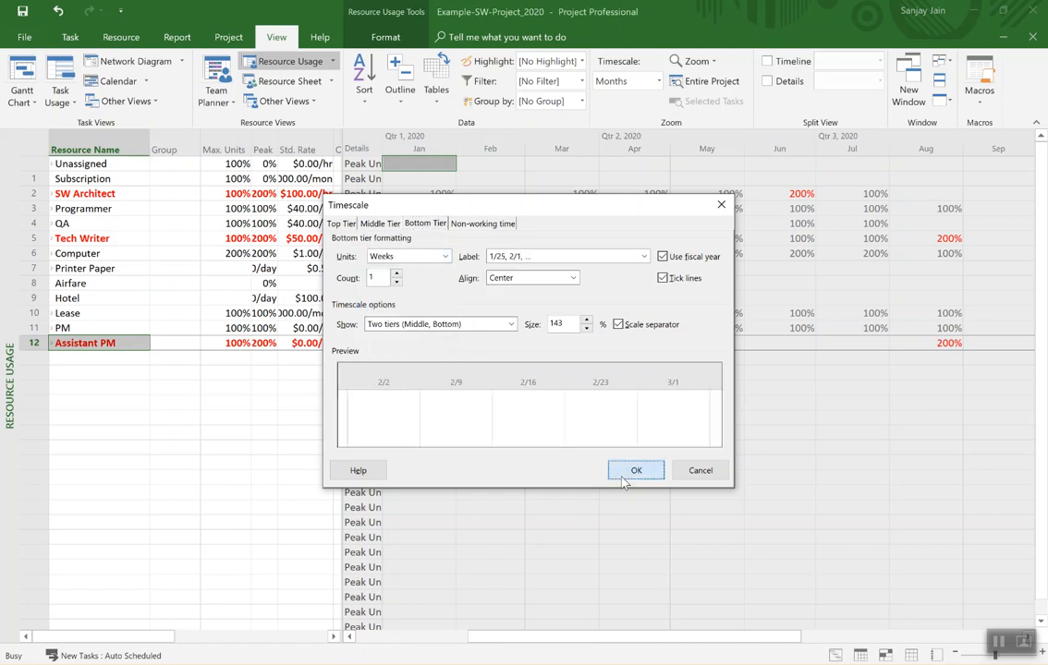
pyautogui.click(636, 470)
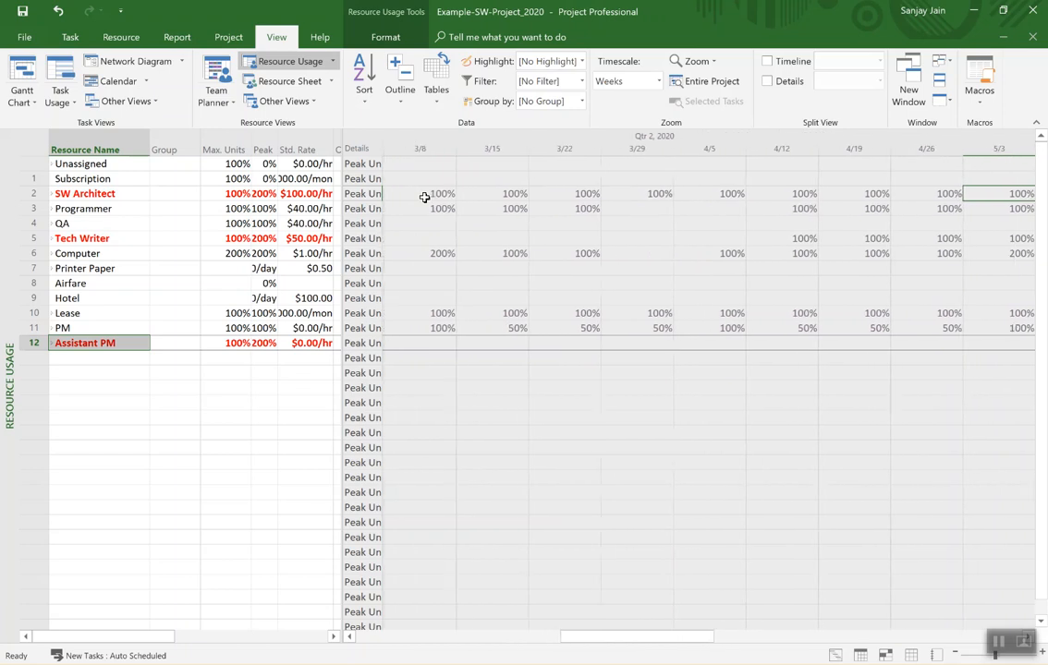
pyautogui.hscroll(3)
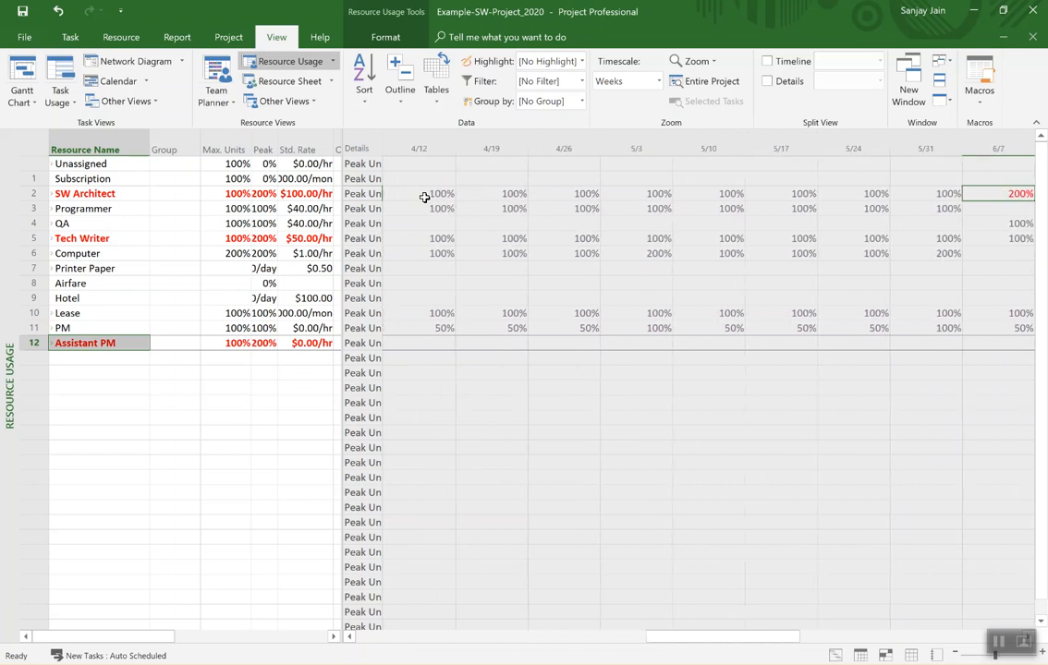
pyautogui.hscroll(3)
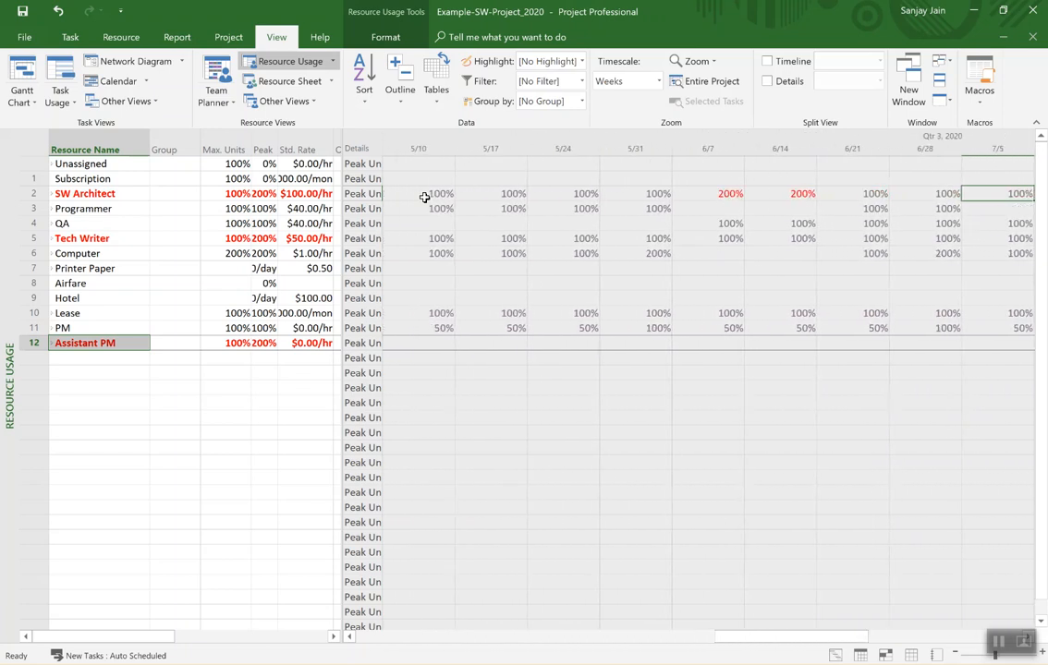
pyautogui.hscroll(3)
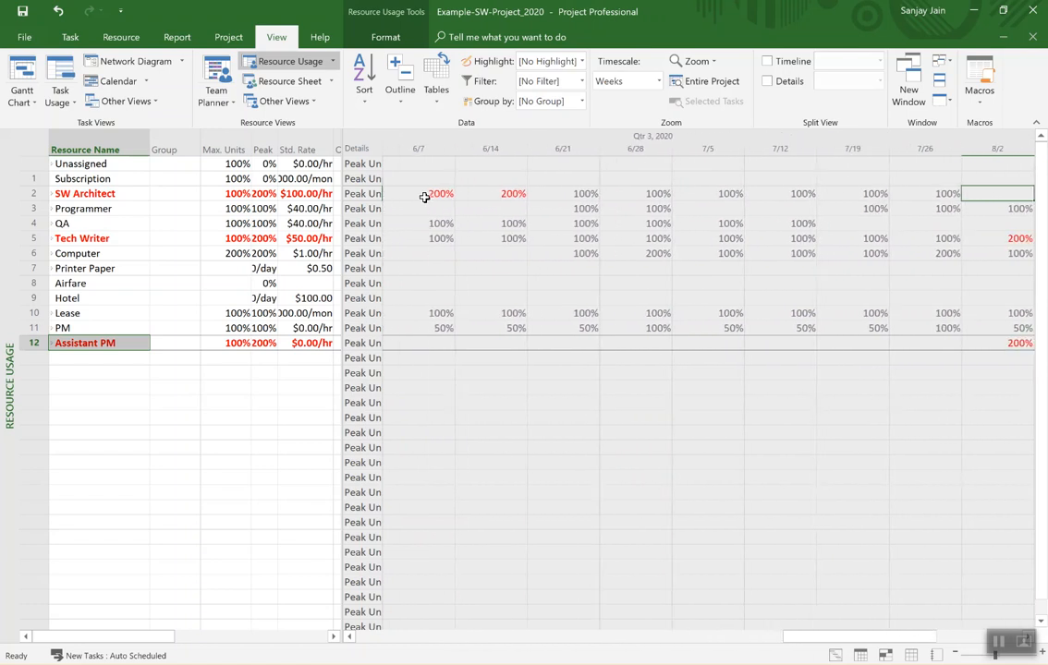
pyautogui.hscroll(3)
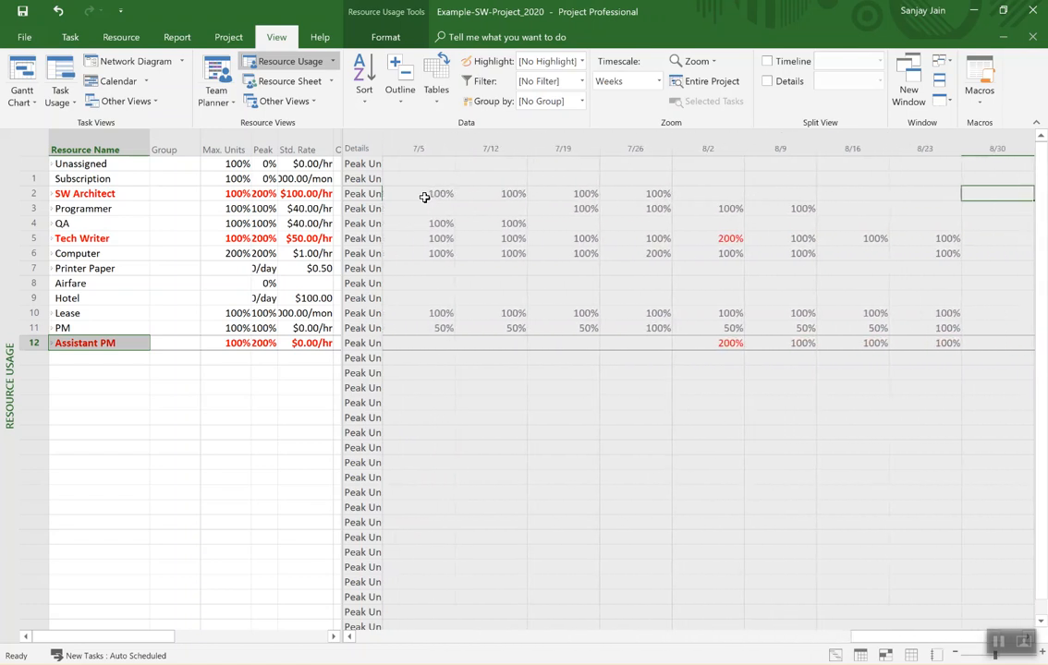
pyautogui.click(418, 193)
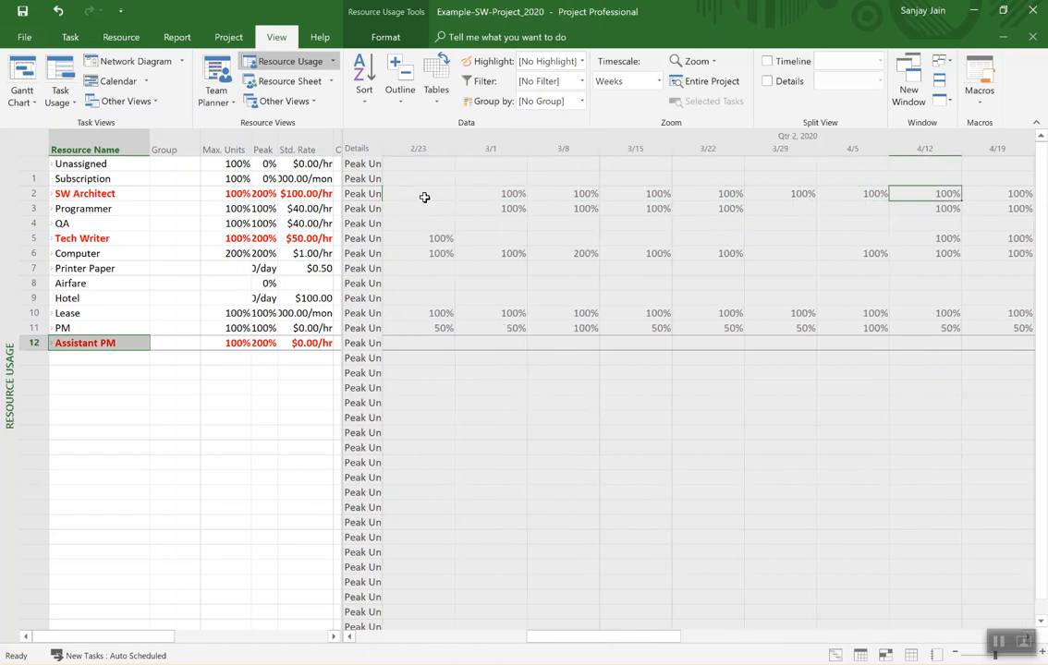
pyautogui.click(491, 193)
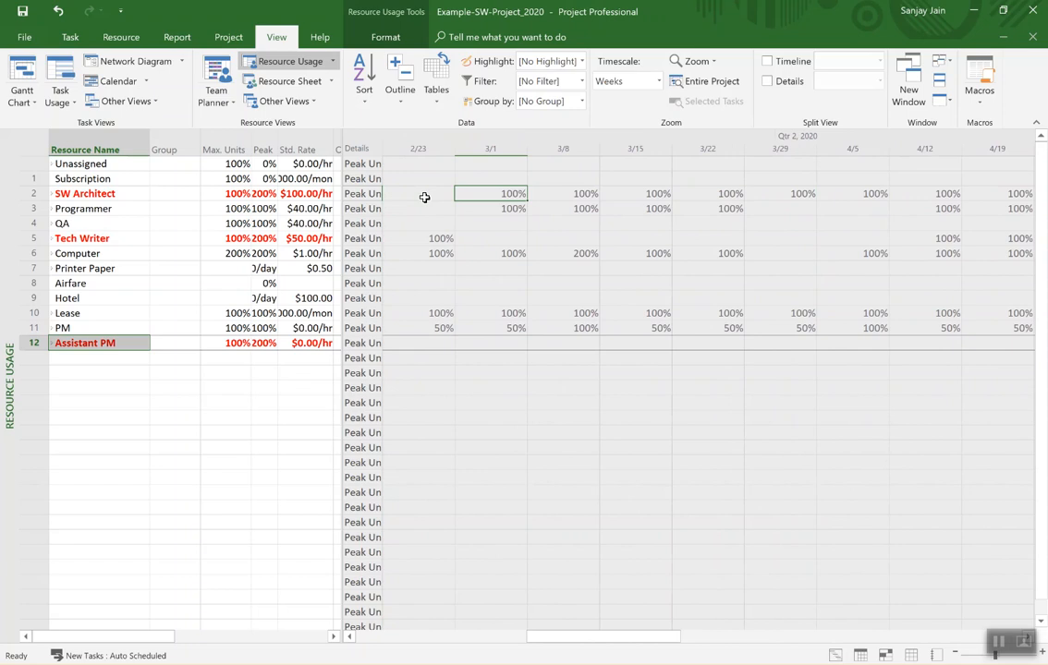